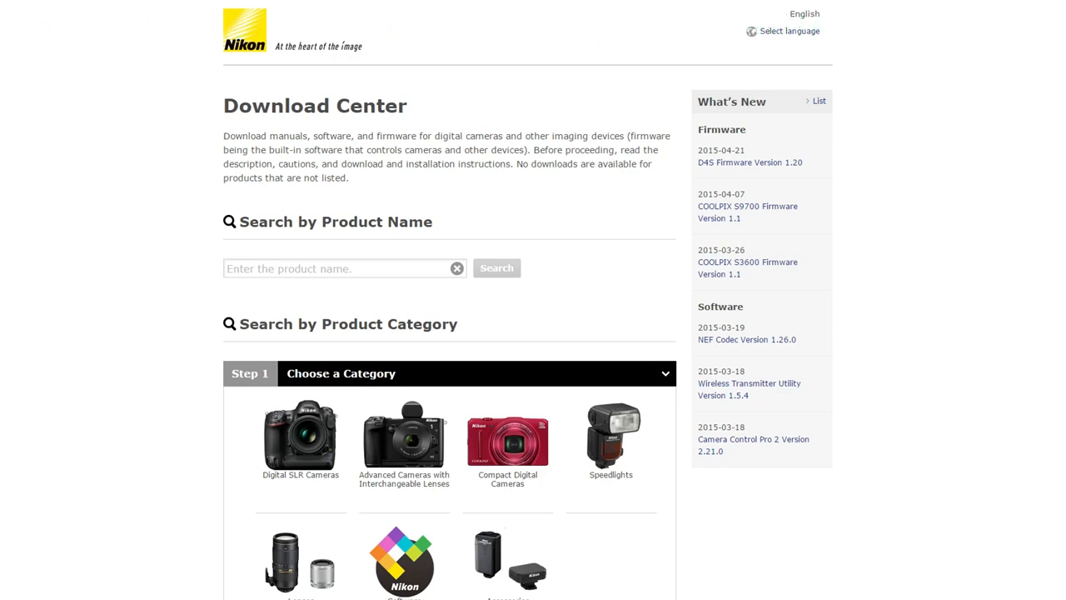
pyautogui.moveTo(1003, 565)
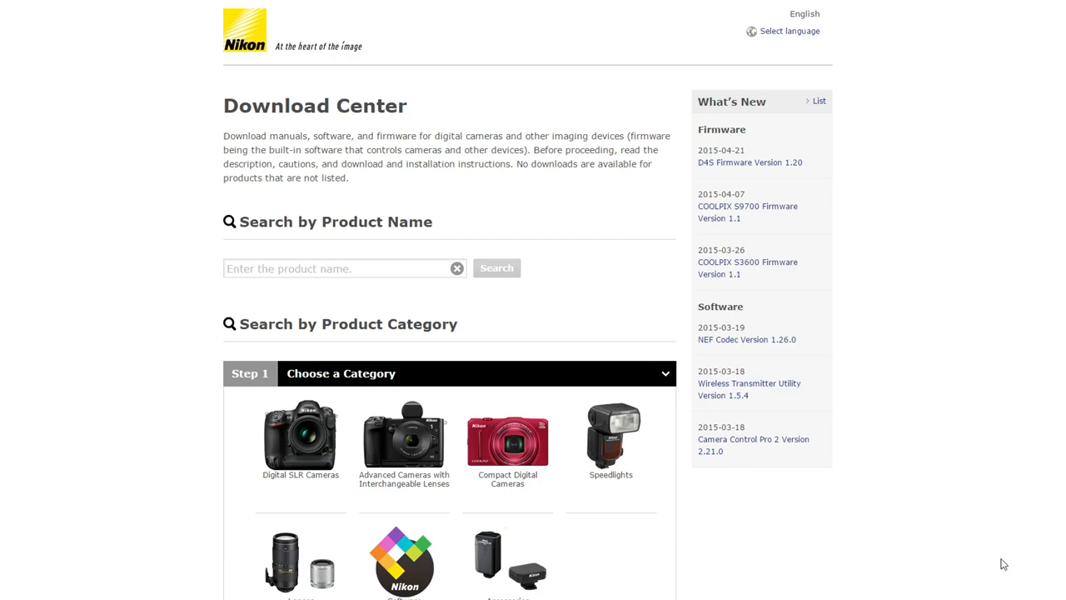
# Choose Digital SLR Cameras as the category and open the D5100 product page.
pyautogui.click(300, 436)
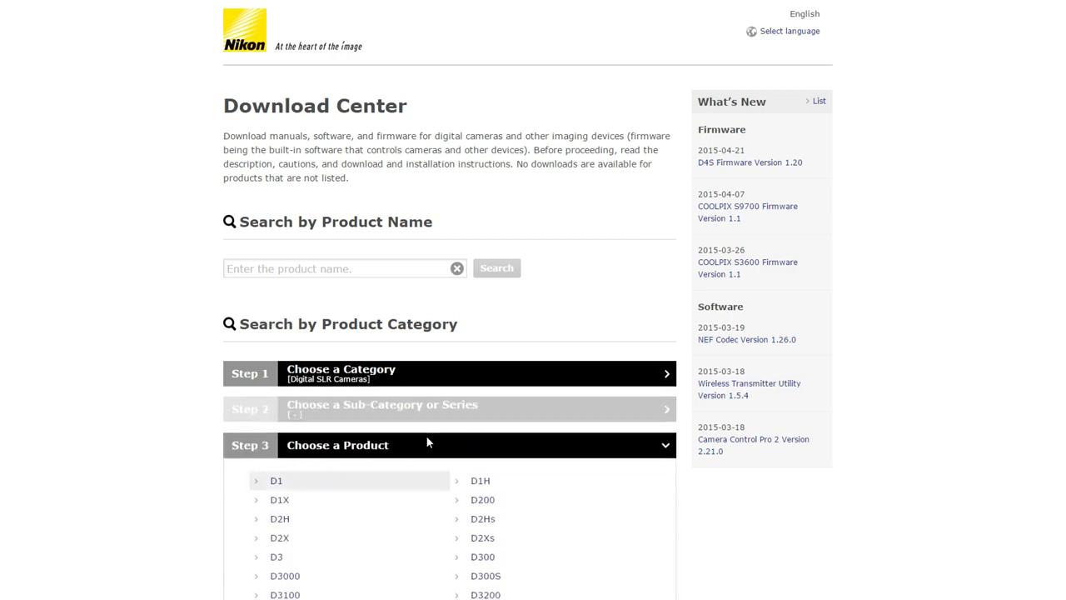
pyautogui.scroll(-3)
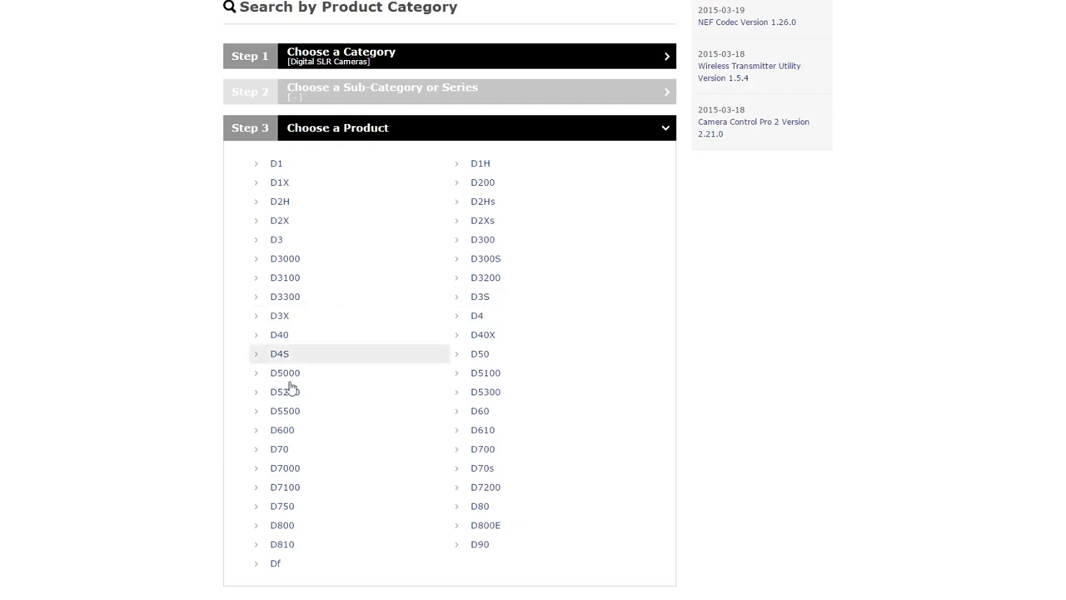
pyautogui.moveTo(486, 374)
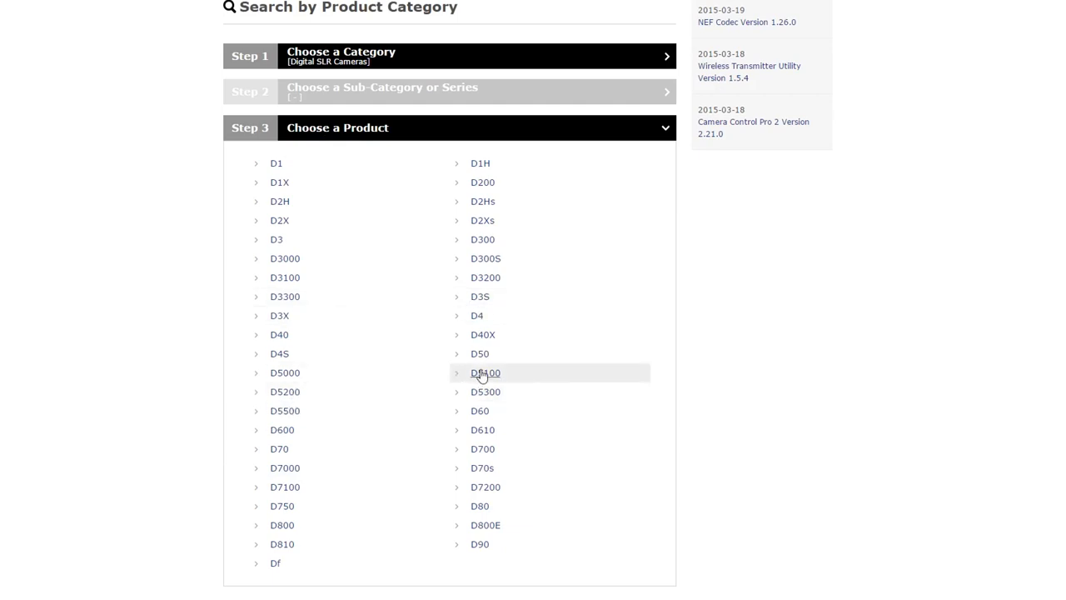
pyautogui.click(487, 373)
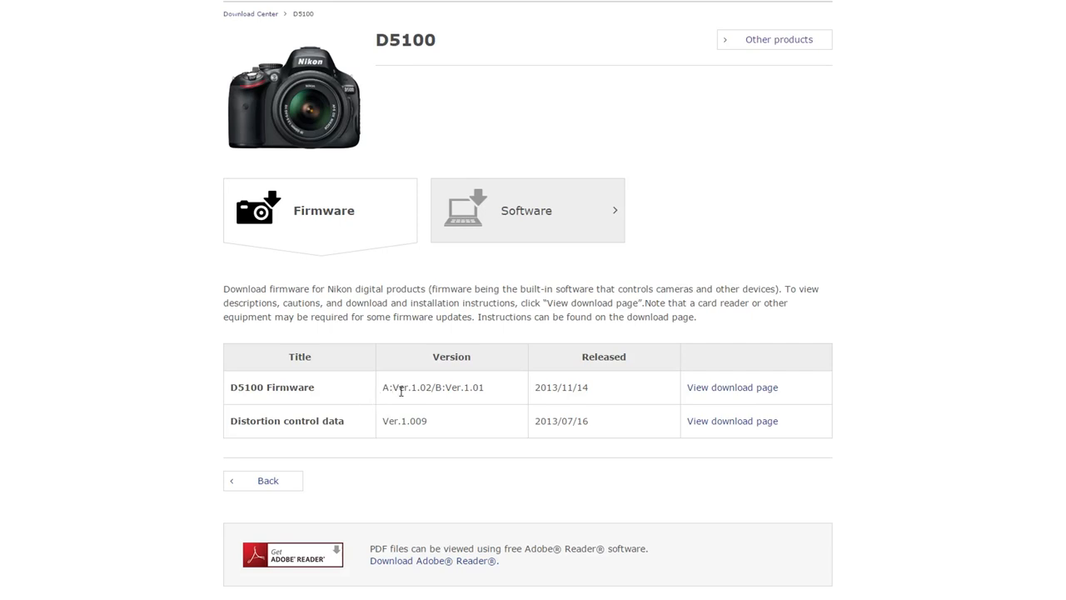
pyautogui.moveTo(318, 386)
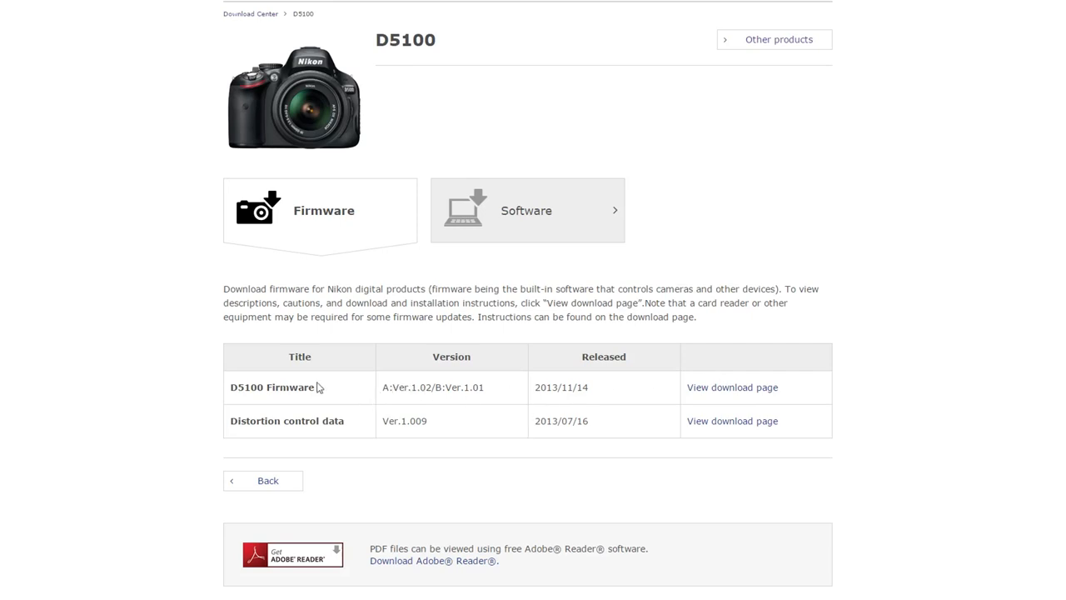
pyautogui.moveTo(522, 225)
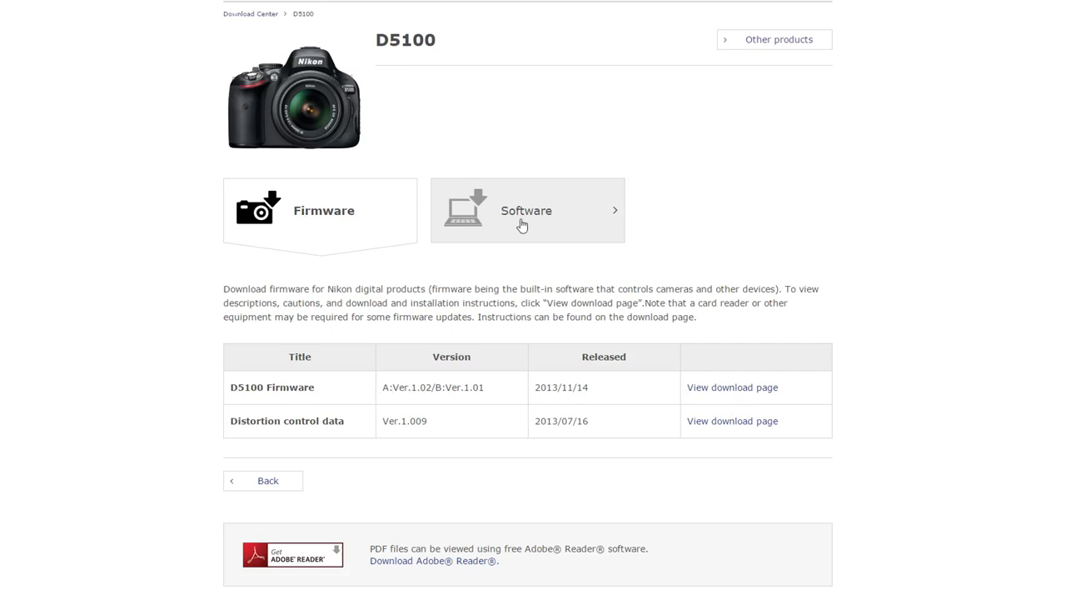
pyautogui.moveTo(753, 393)
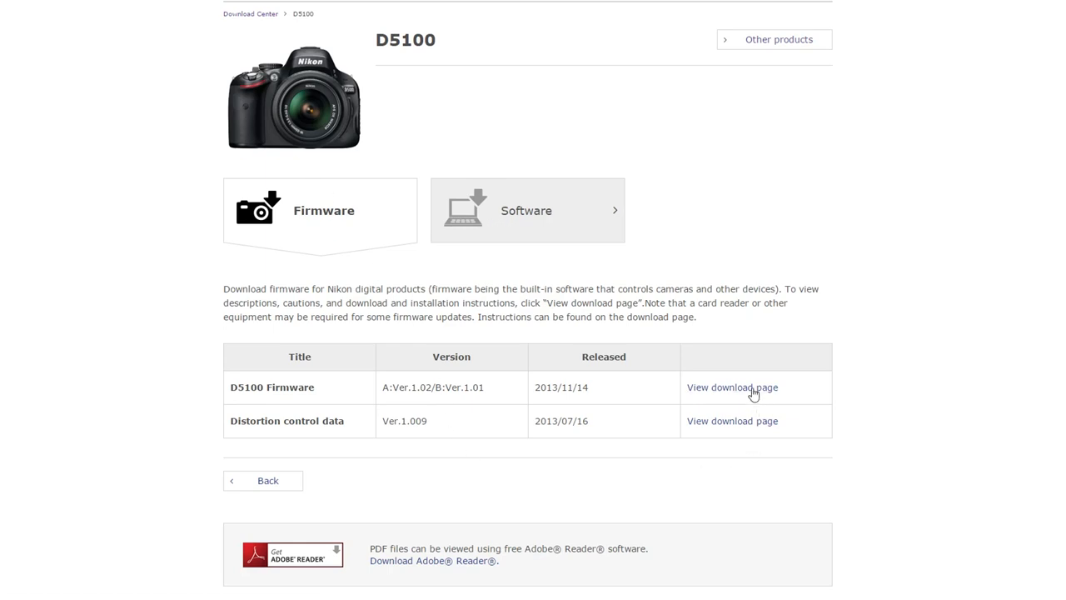
# Accept the terms and start downloading the official D5100 firmware updater for Windows.
pyautogui.click(734, 387)
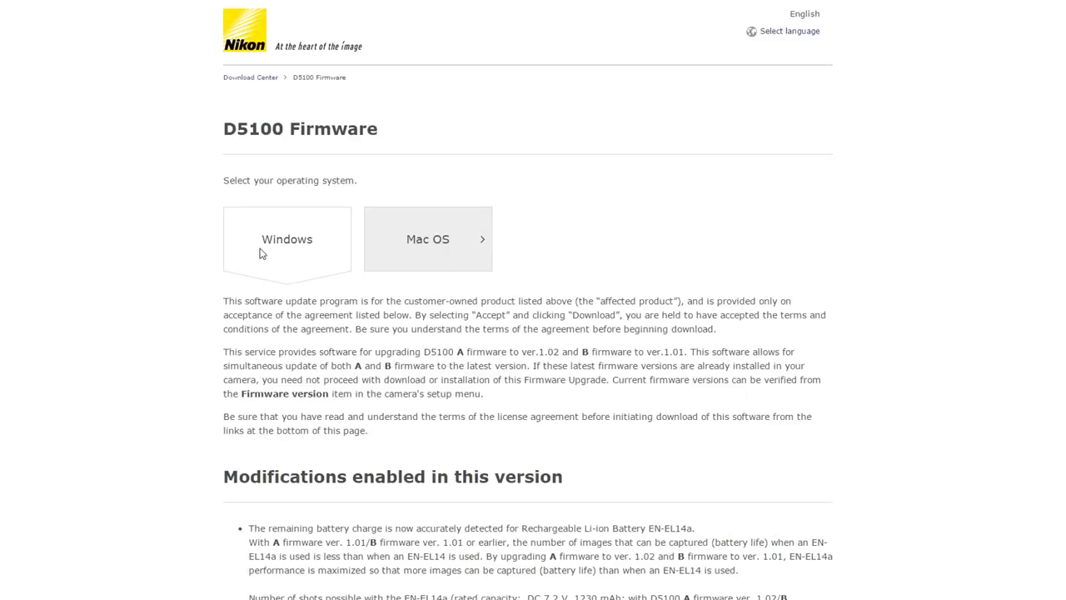
pyautogui.scroll(-3)
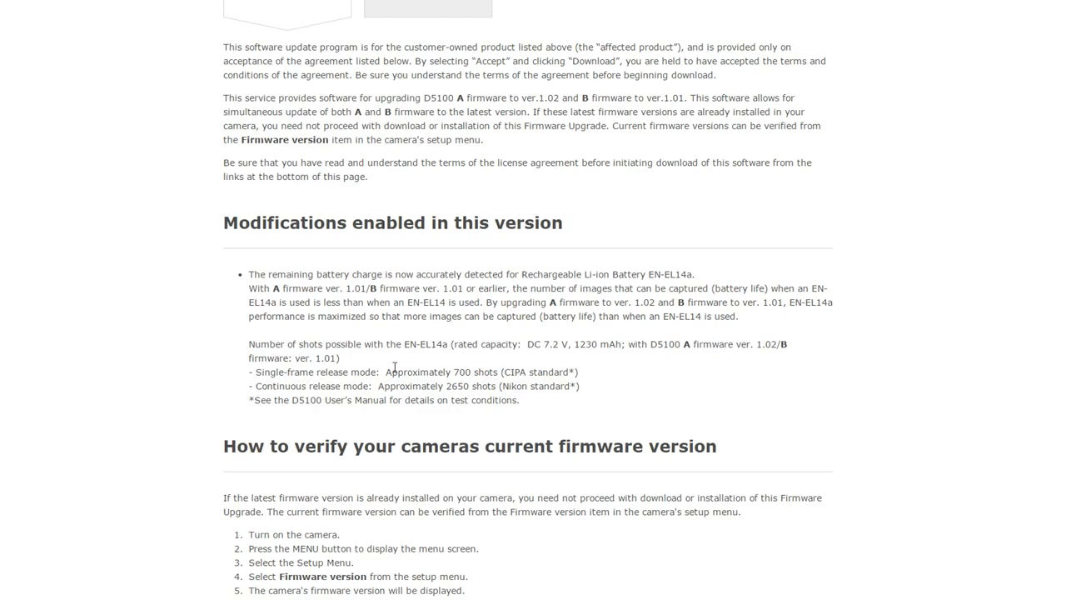
pyautogui.scroll(3)
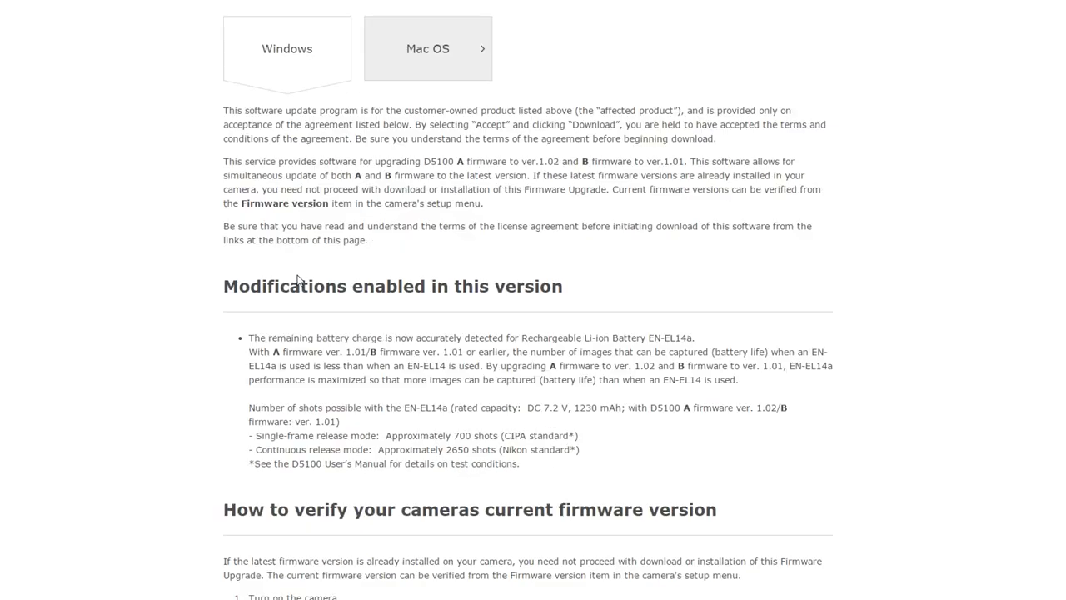
pyautogui.scroll(-3)
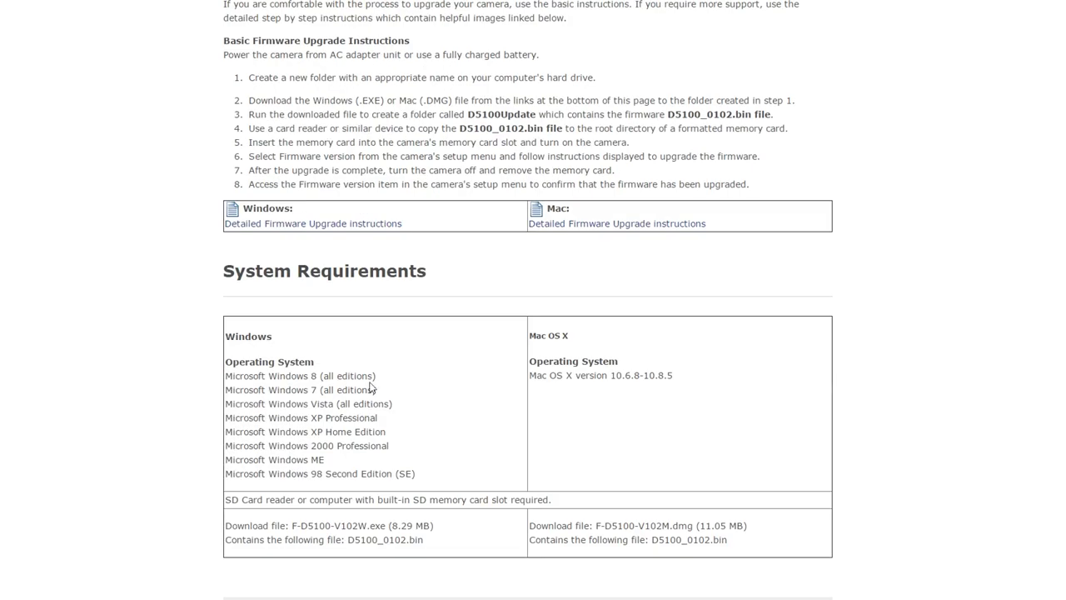
pyautogui.scroll(-3)
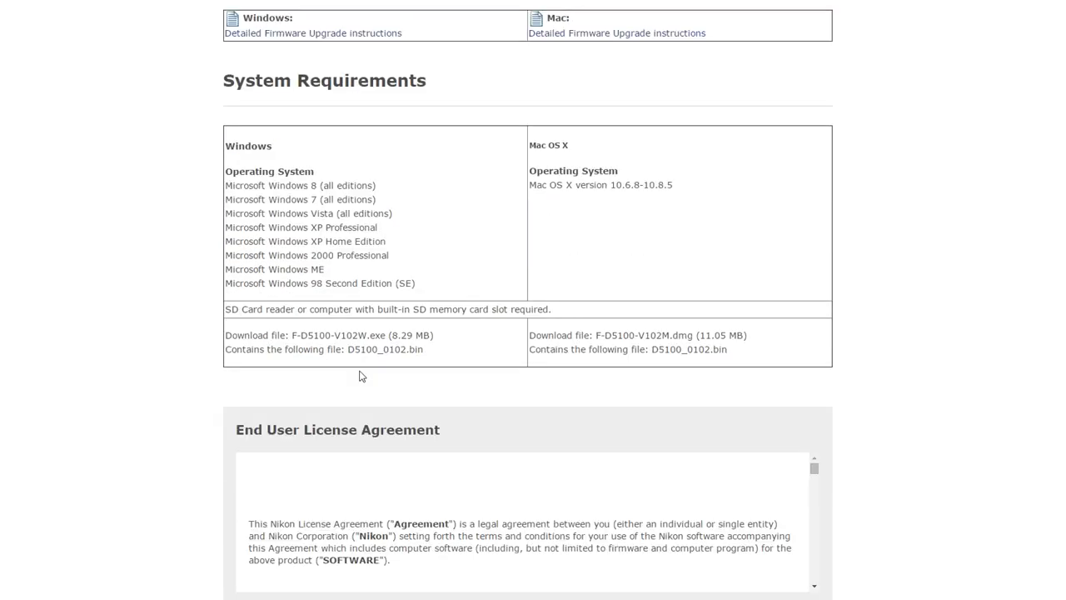
pyautogui.scroll(-3)
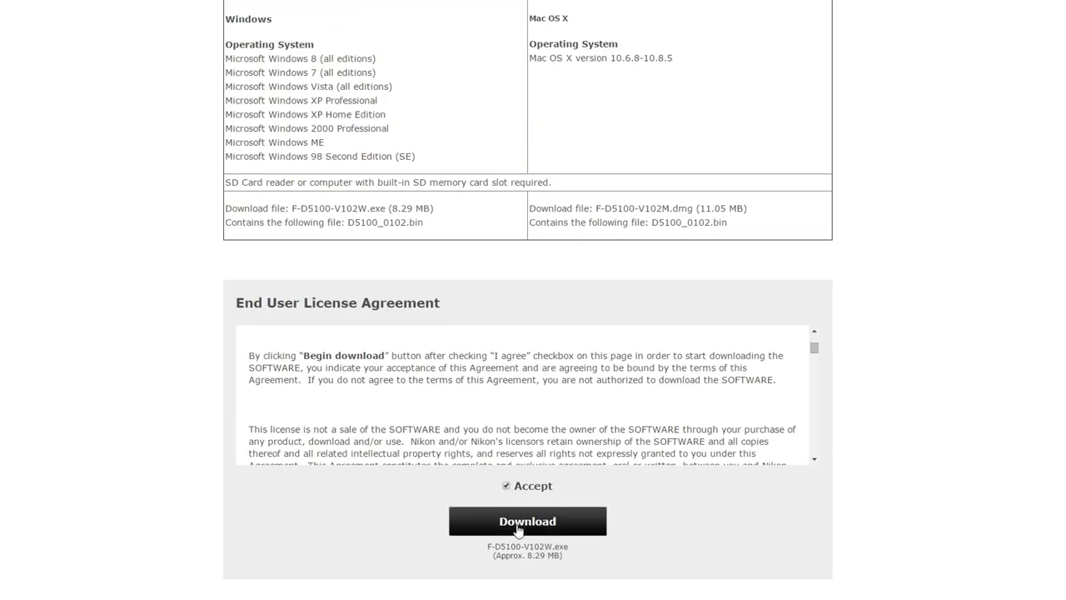
pyautogui.click(526, 520)
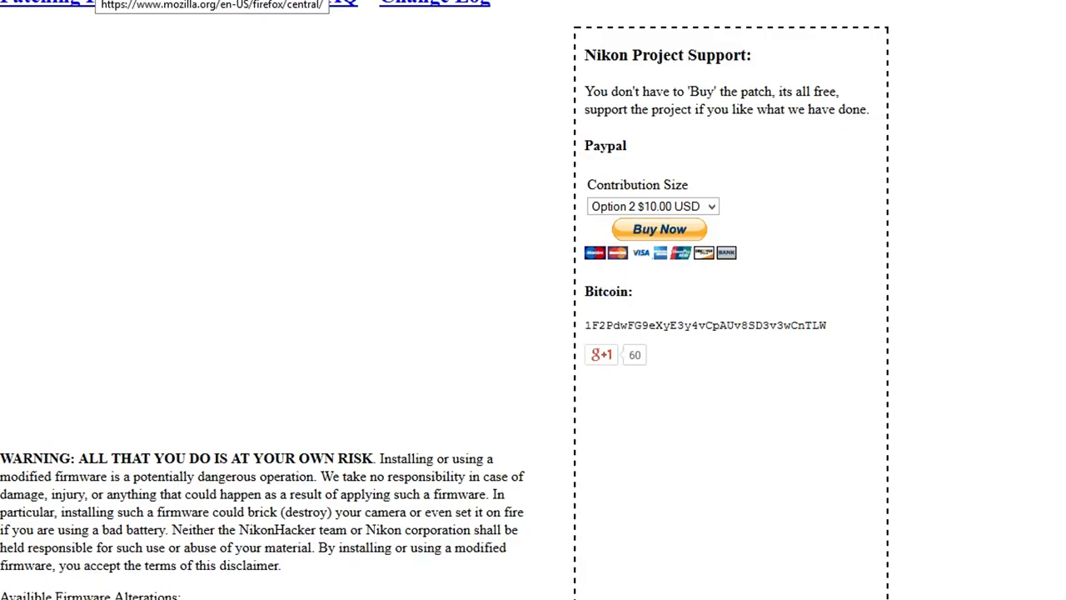
pyautogui.moveTo(207, 161)
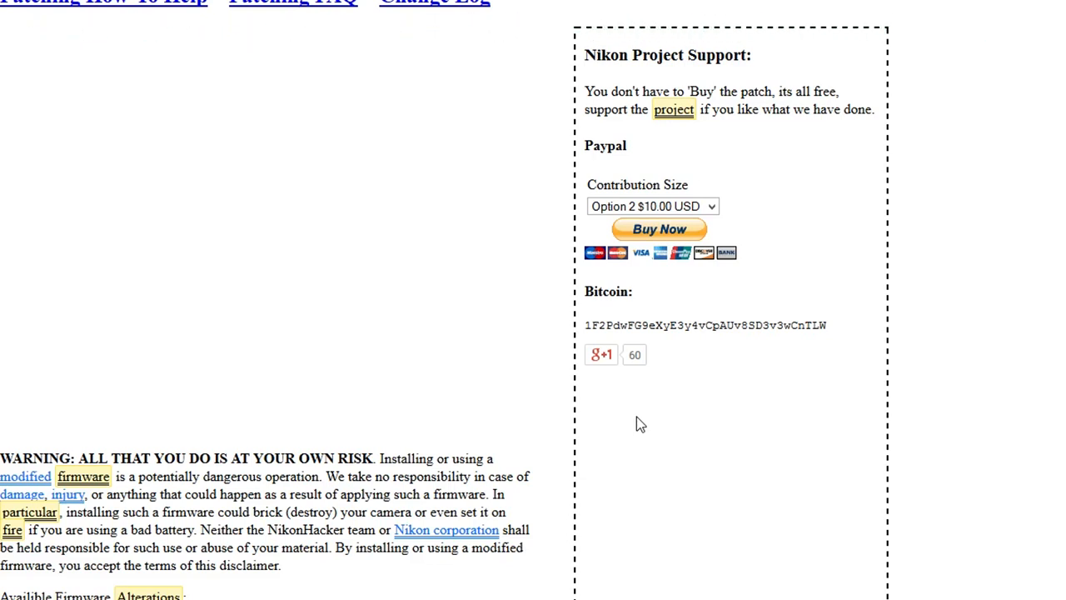
pyautogui.moveTo(486, 286)
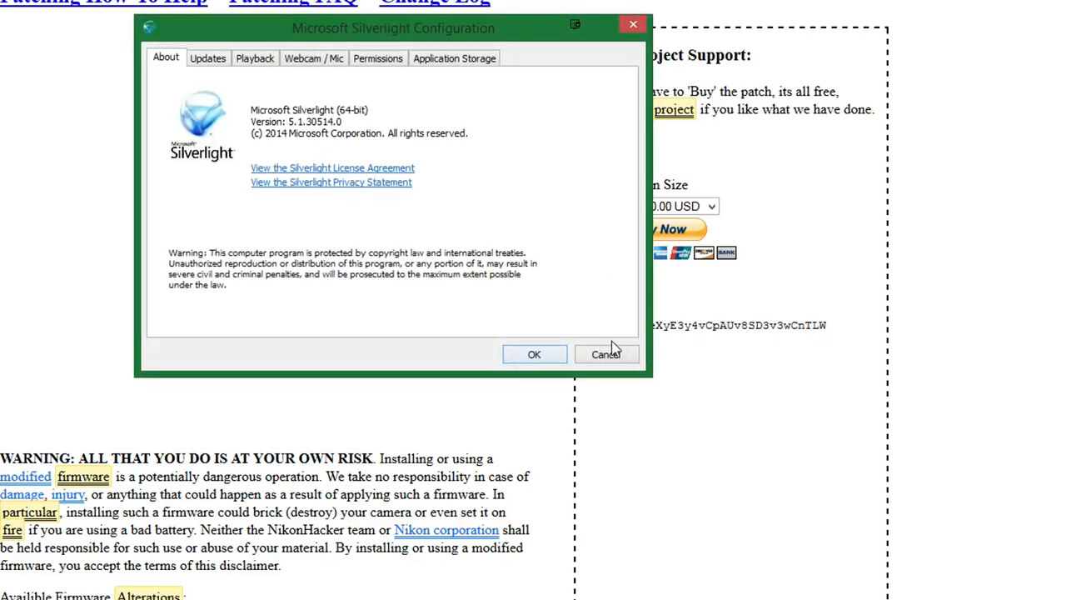
# Dismiss the Silverlight Configuration dialog so the patching tool v1.20.3 can load.
pyautogui.click(606, 353)
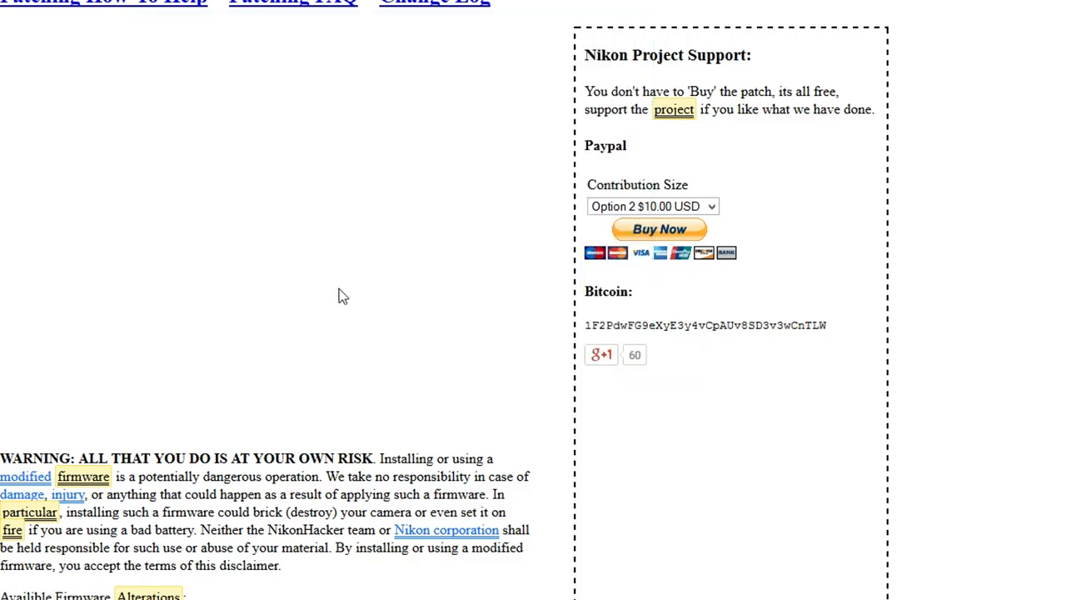
pyautogui.moveTo(523, 42)
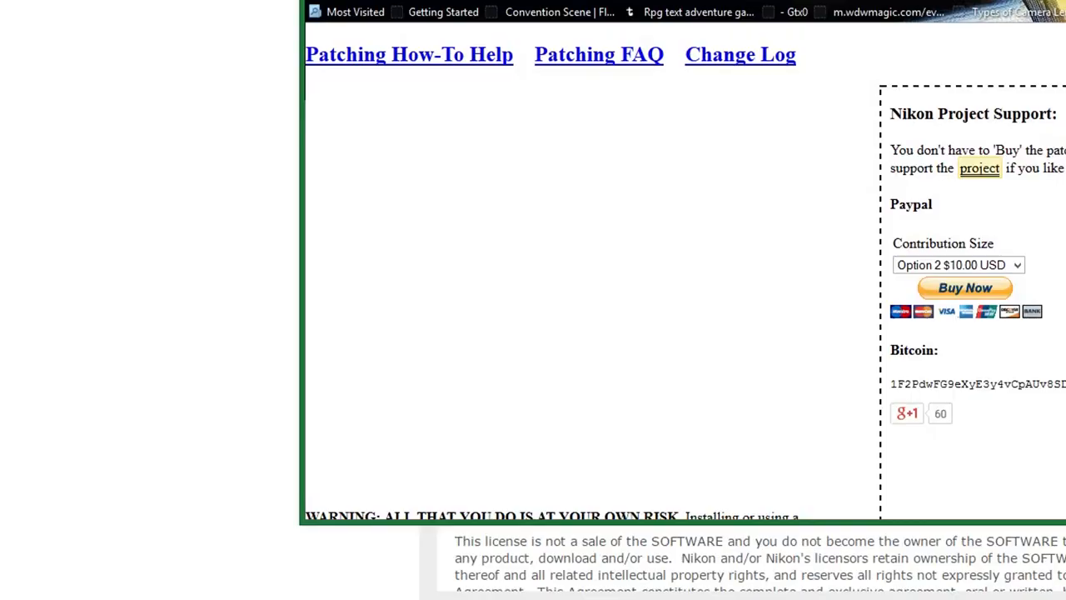
pyautogui.scroll(-3)
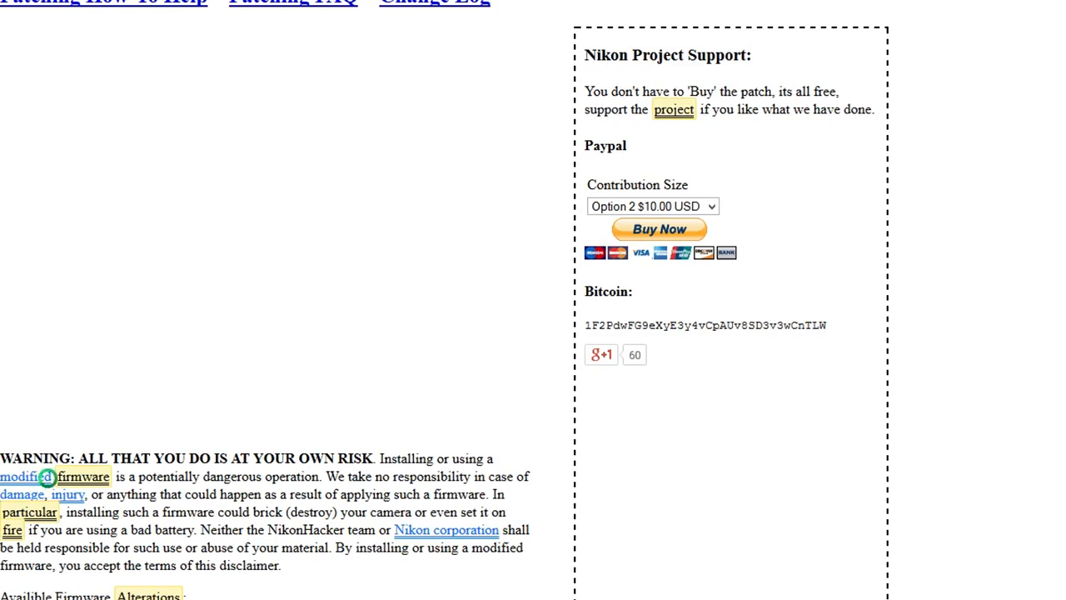
pyautogui.moveTo(626, 400)
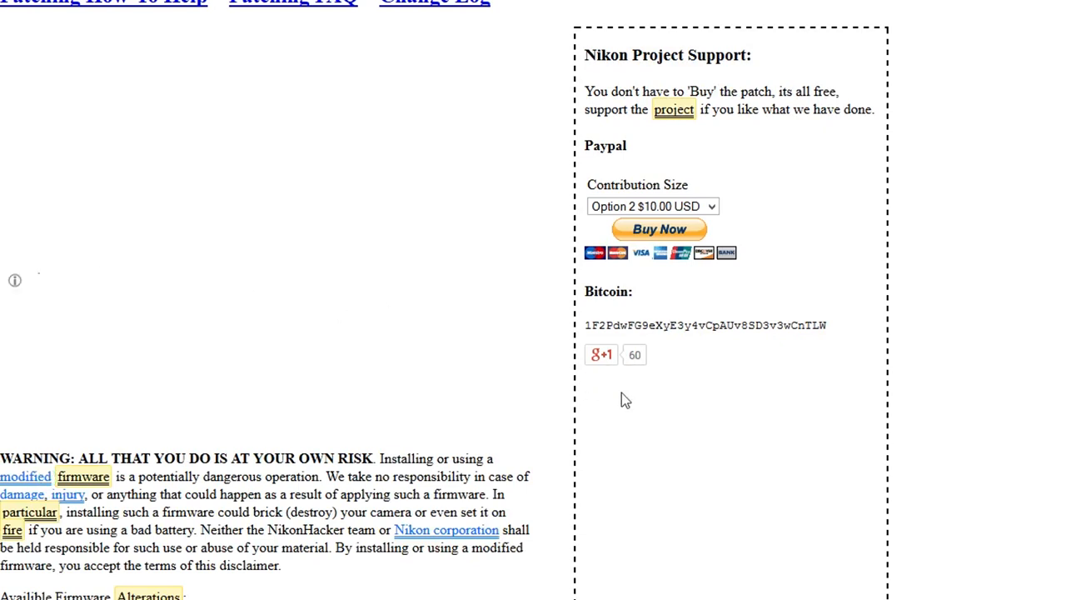
pyautogui.moveTo(253, 113)
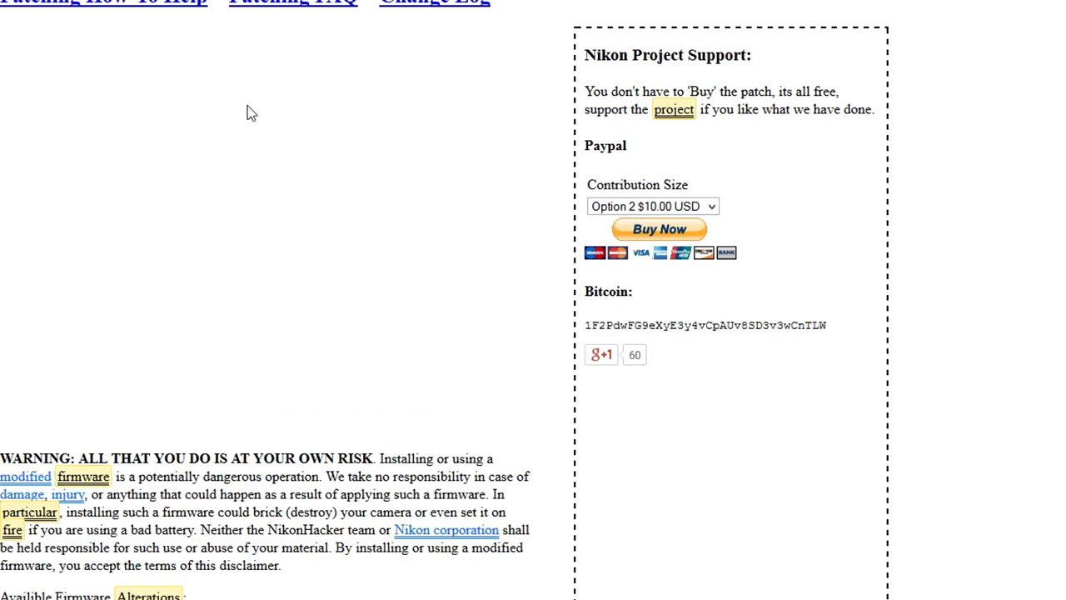
pyautogui.moveTo(202, 152)
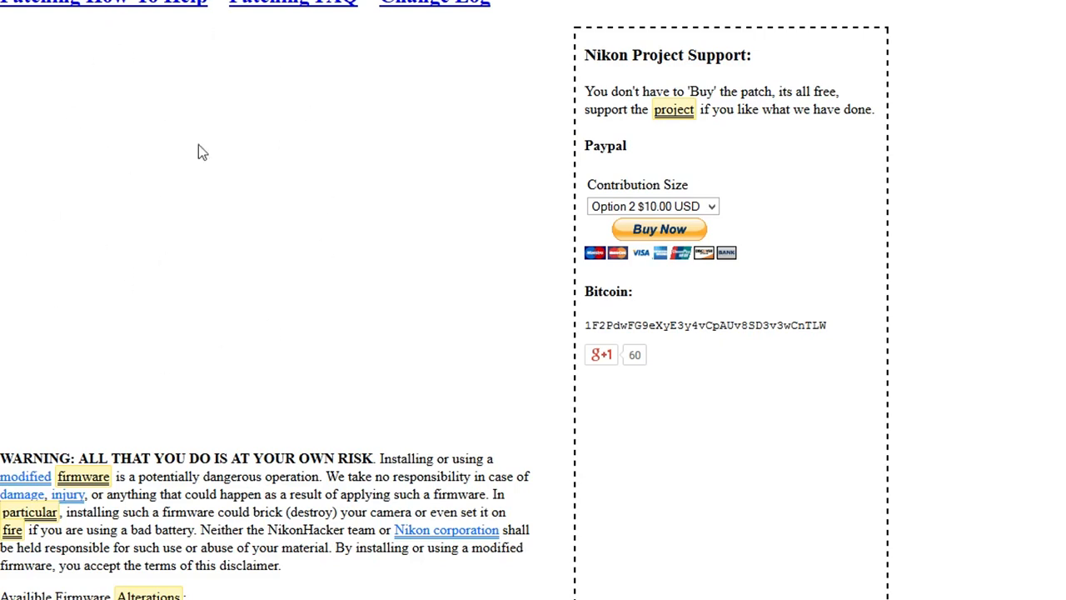
pyautogui.moveTo(364, 242)
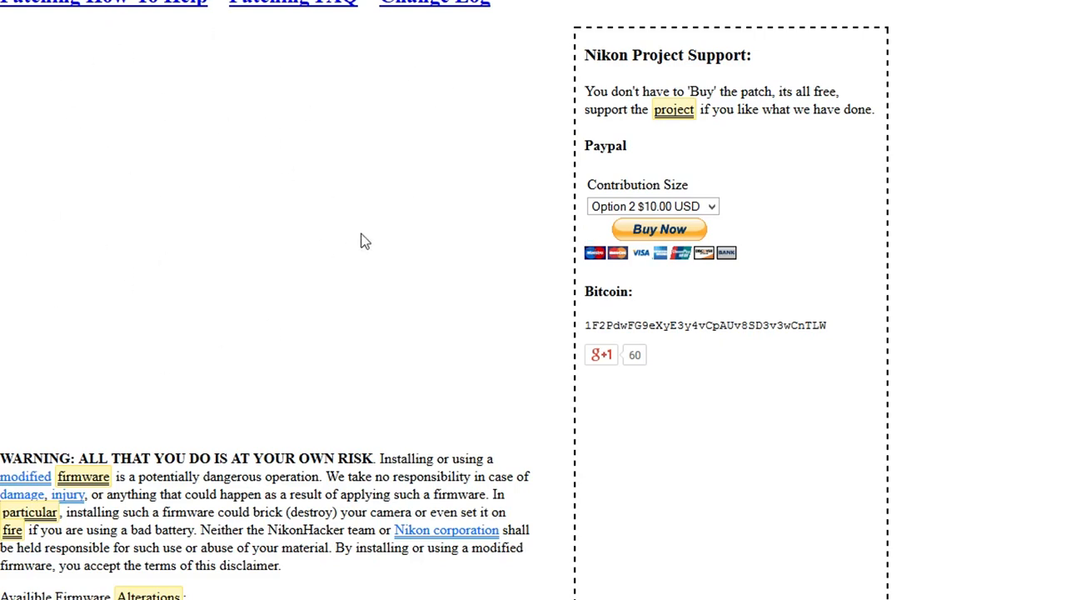
pyautogui.moveTo(213, 143)
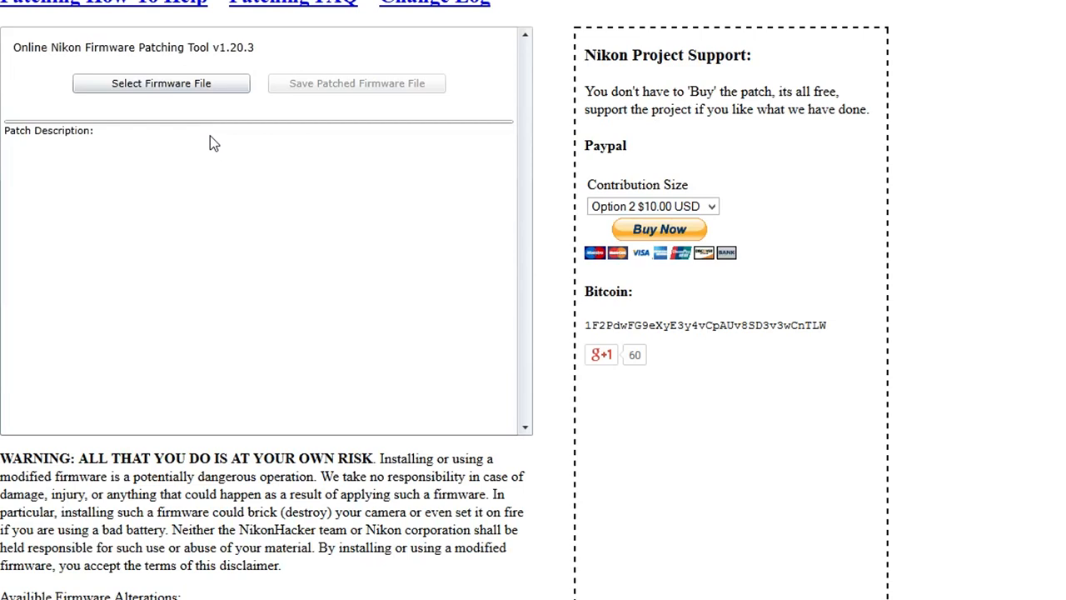
pyautogui.moveTo(197, 98)
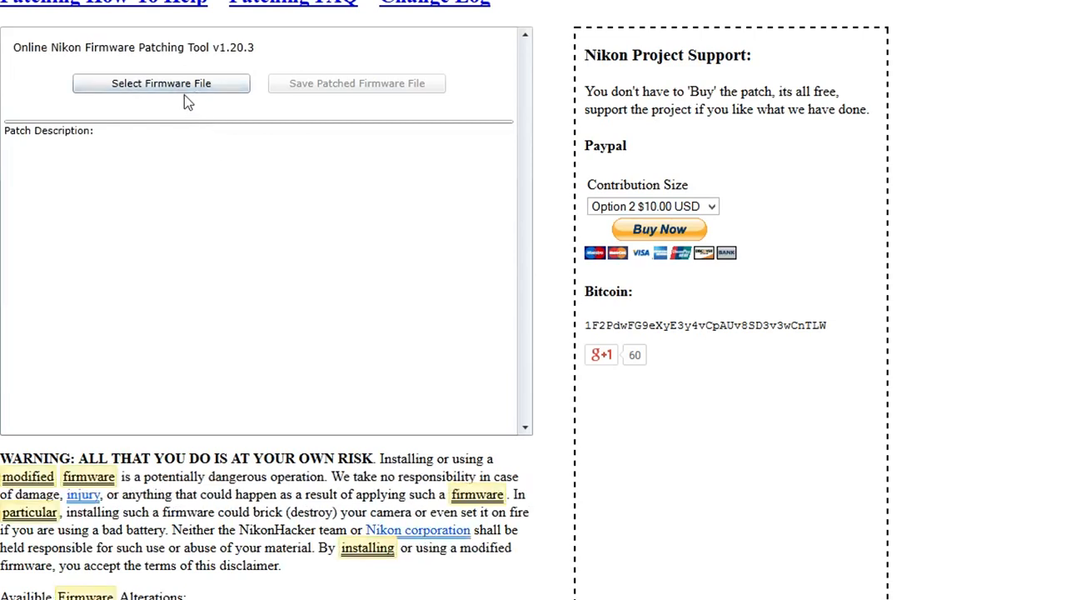
# Load the downloaded D5100 1.02 firmware .bin into the patcher so its patch list appears.
pyautogui.click(160, 84)
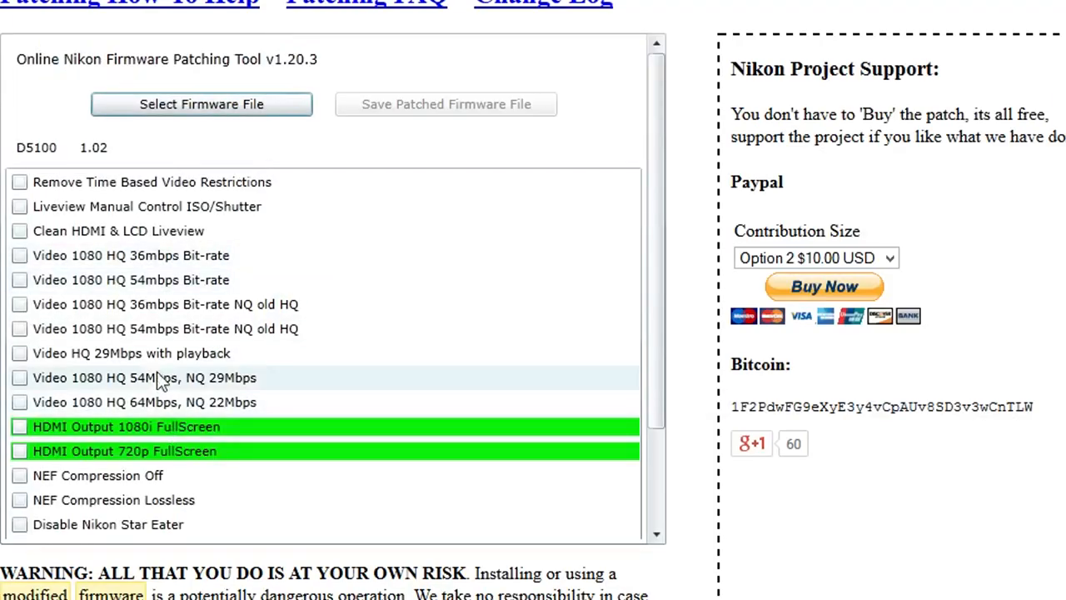
pyautogui.moveTo(113, 500)
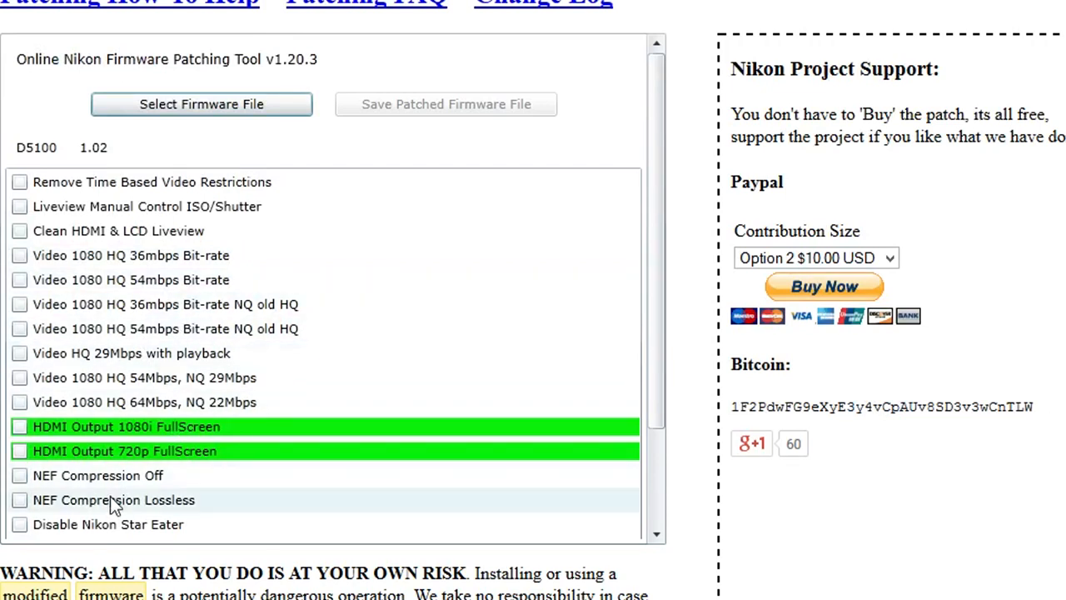
pyautogui.moveTo(431, 197)
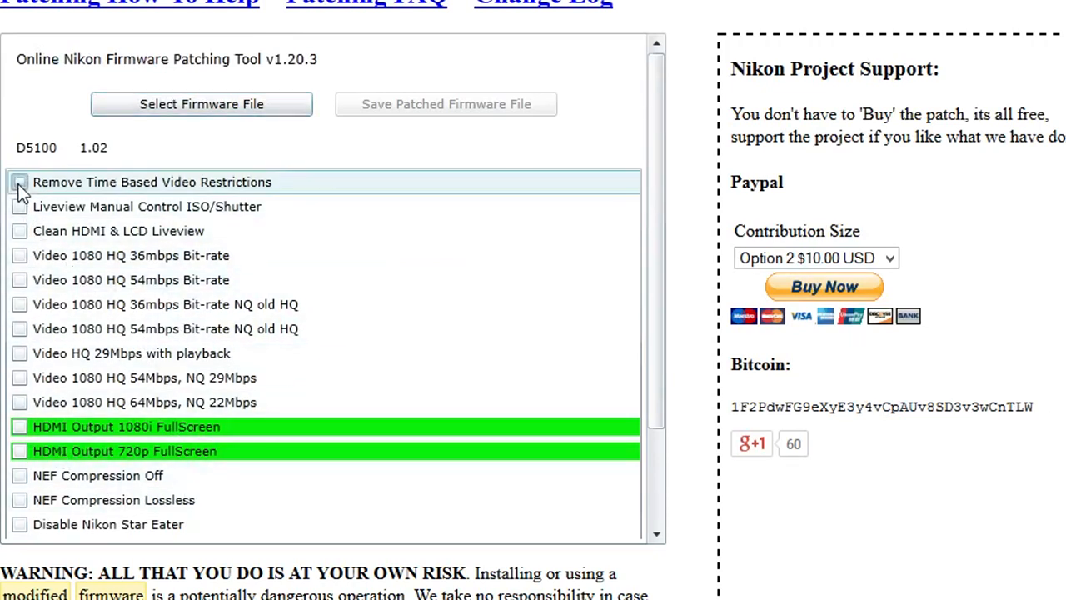
# Enable Remove Time Based Video Restrictions, Liveview Manual Control, Clean HDMI Liveview and Video 1080 HQ 54Mbps/NQ 29Mbps patches.
pyautogui.click(20, 182)
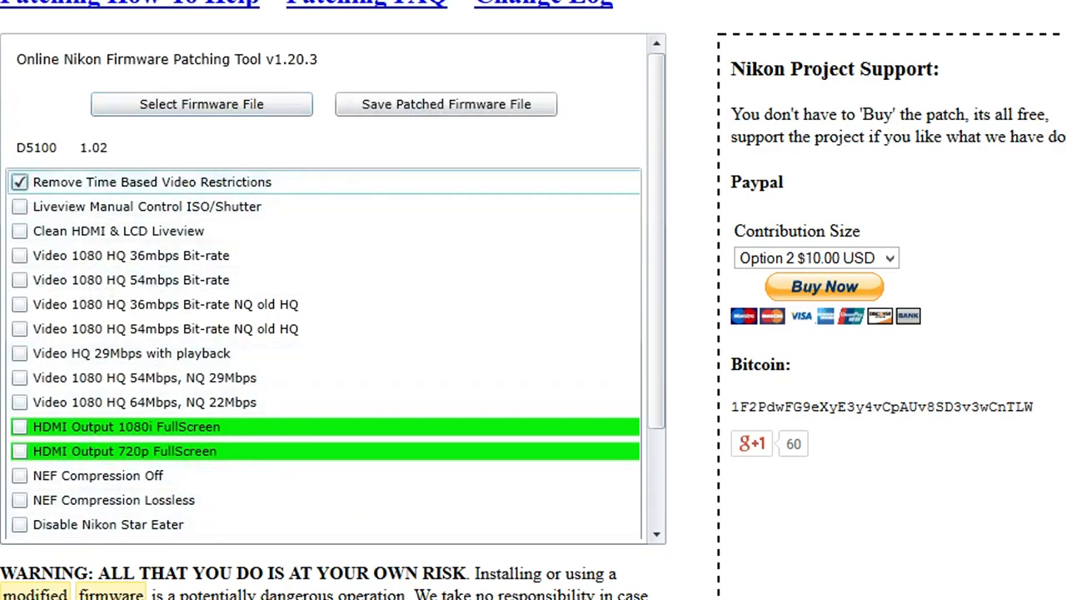
pyautogui.click(20, 207)
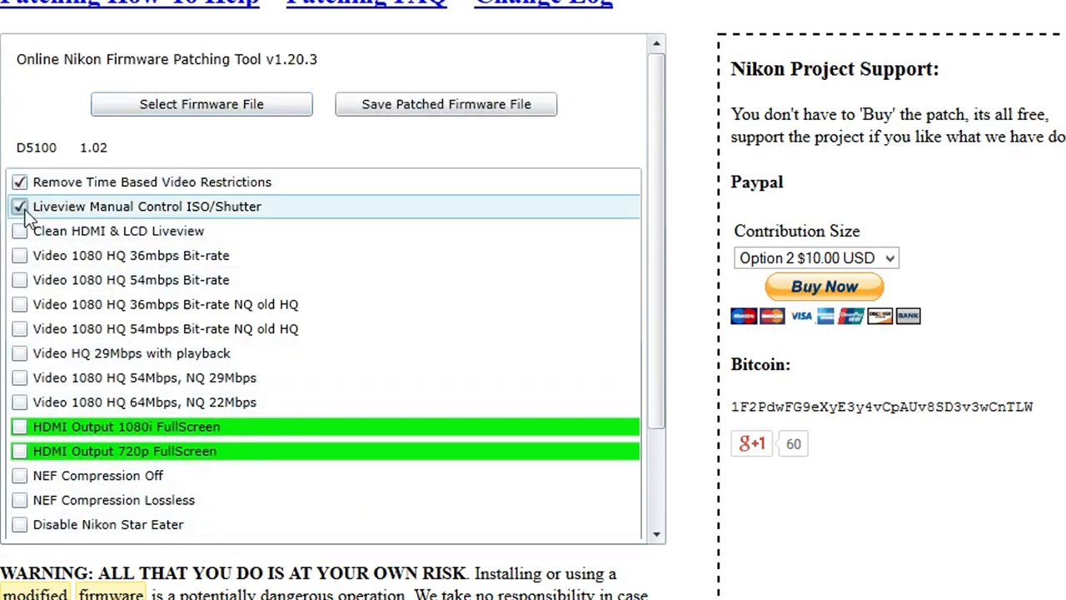
pyautogui.click(20, 230)
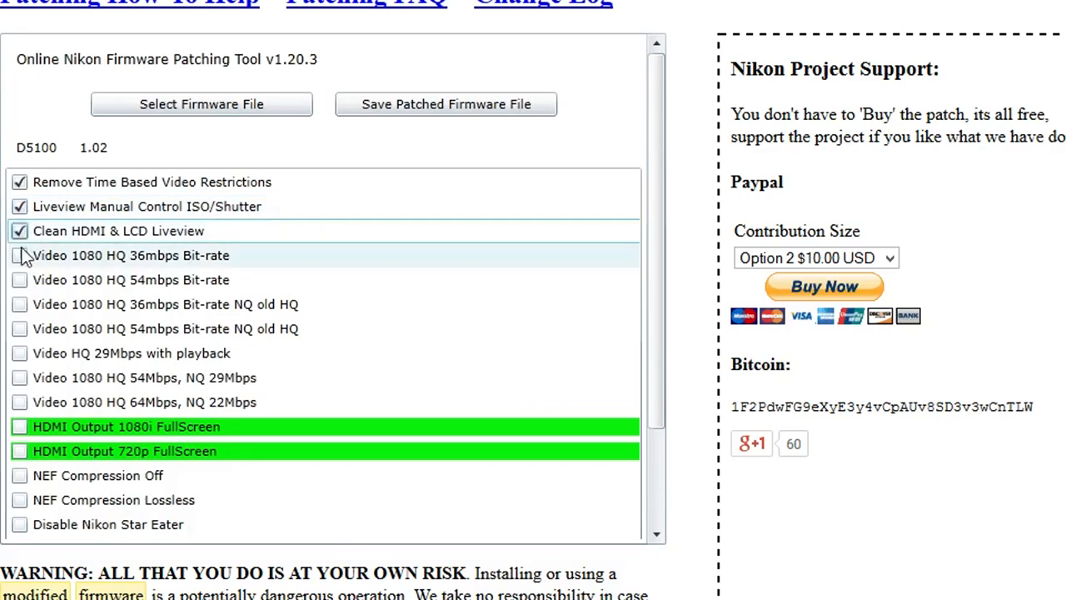
pyautogui.click(20, 255)
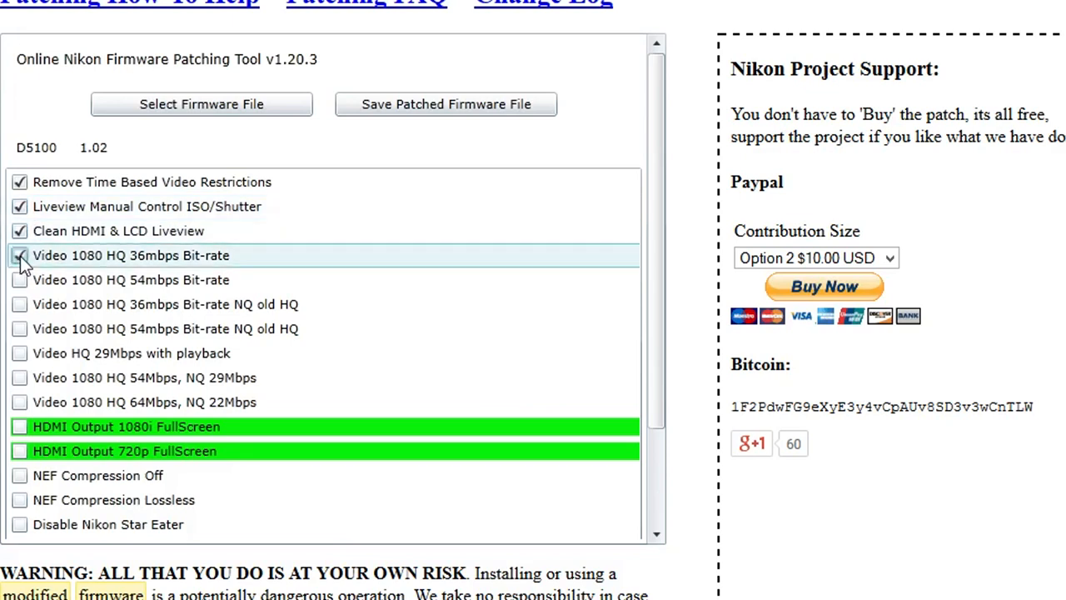
pyautogui.click(20, 255)
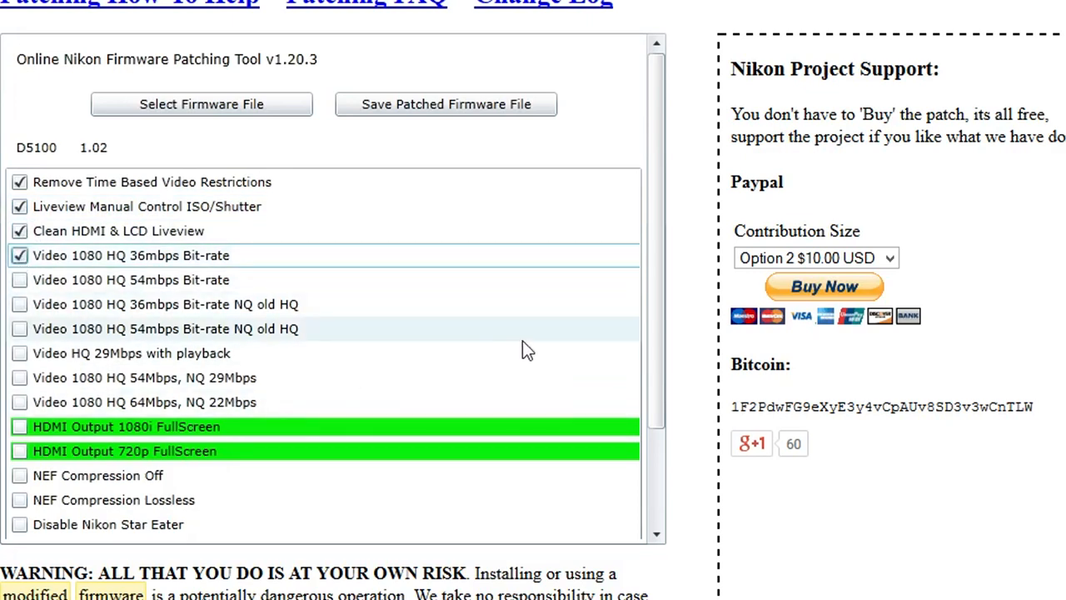
pyautogui.moveTo(237, 341)
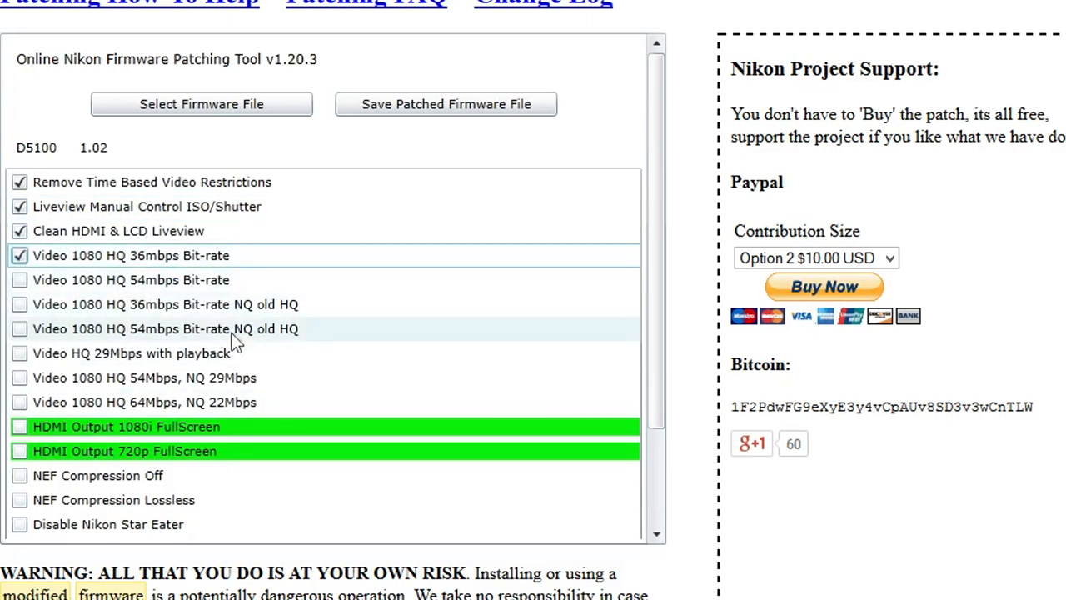
pyautogui.scroll(-3)
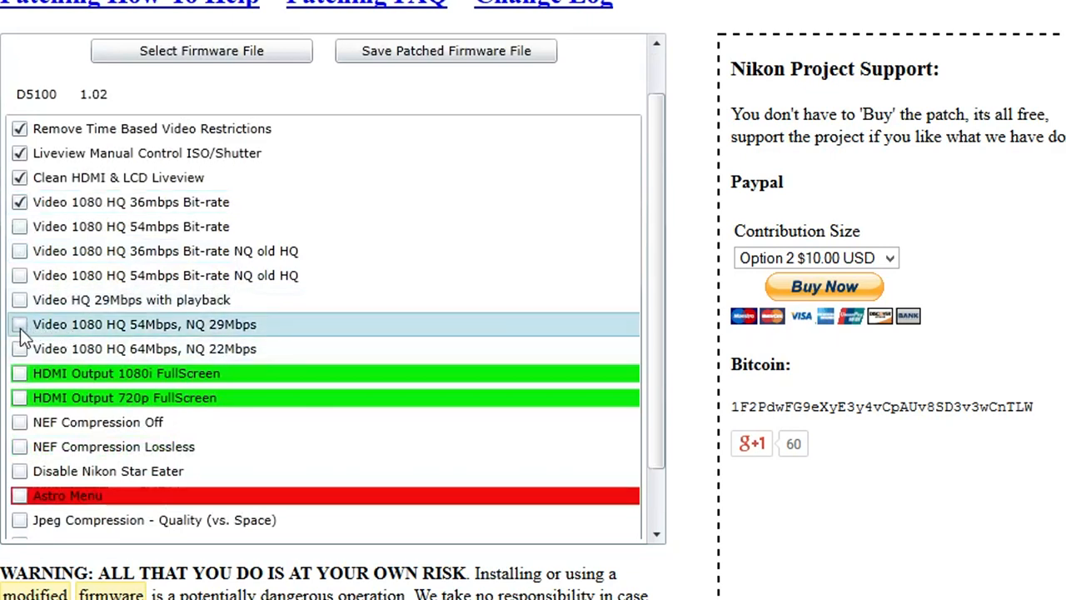
pyautogui.click(20, 324)
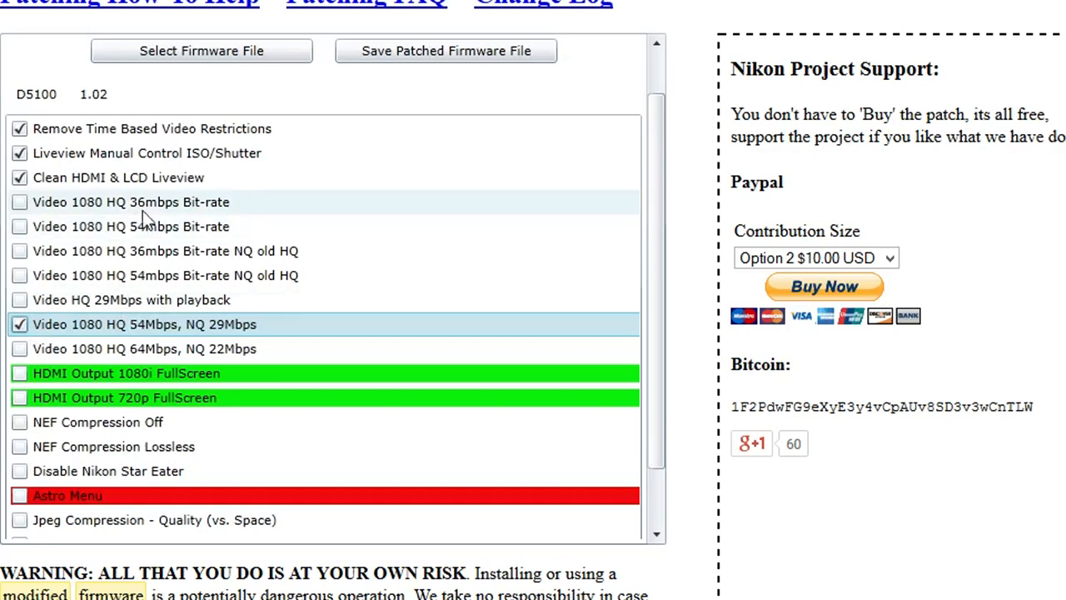
pyautogui.moveTo(196, 334)
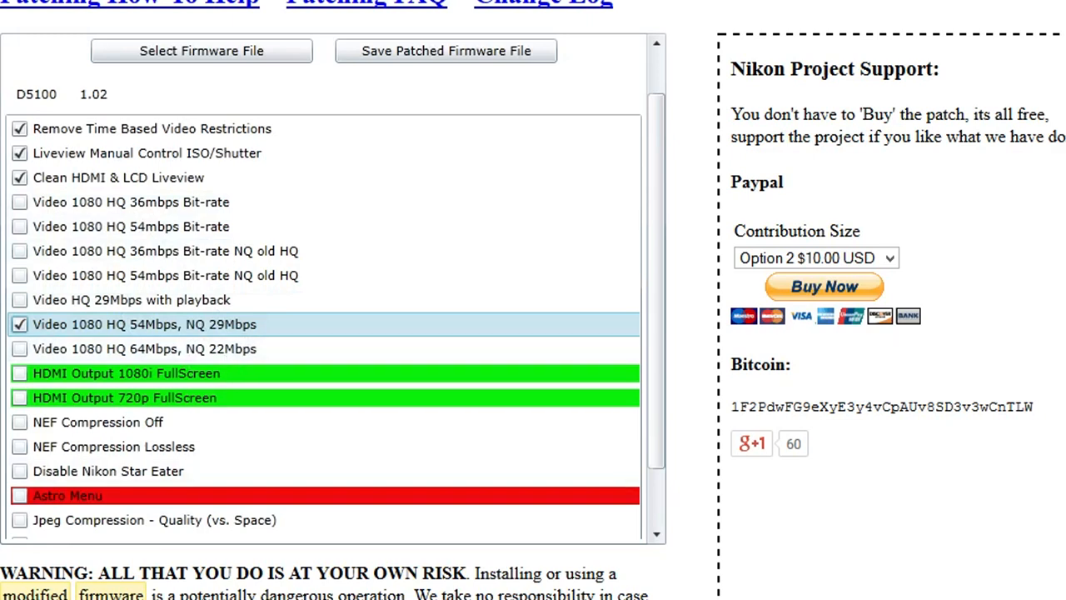
pyautogui.moveTo(392, 303)
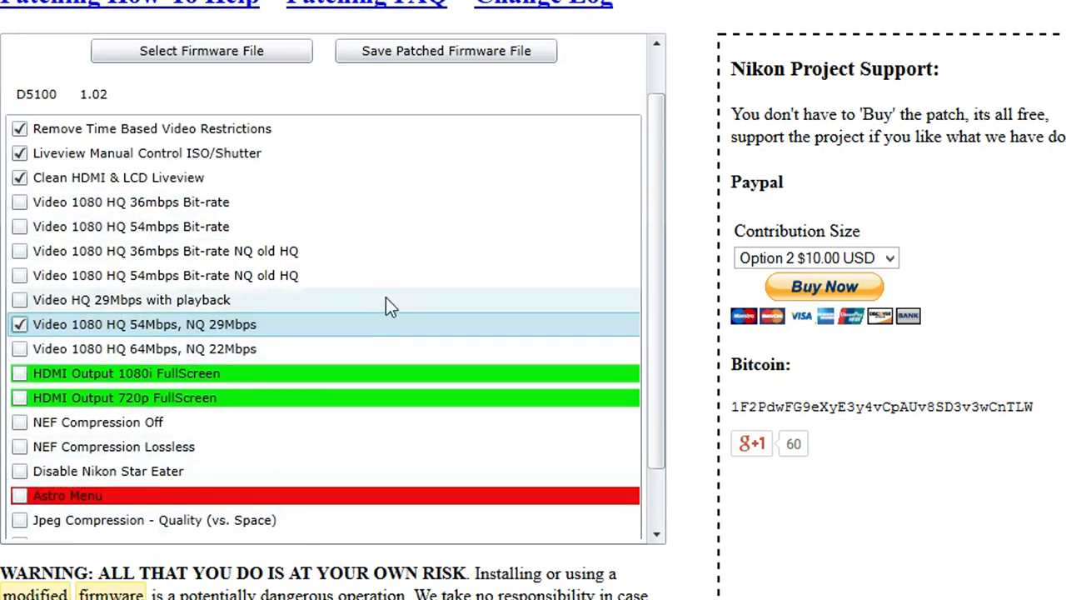
pyautogui.moveTo(154, 342)
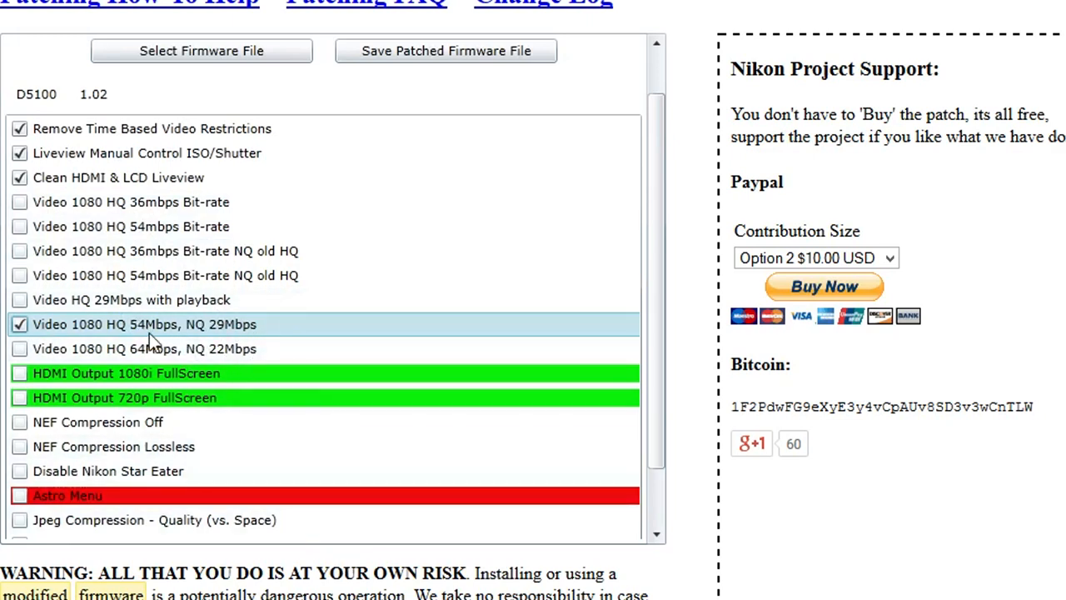
pyautogui.moveTo(246, 336)
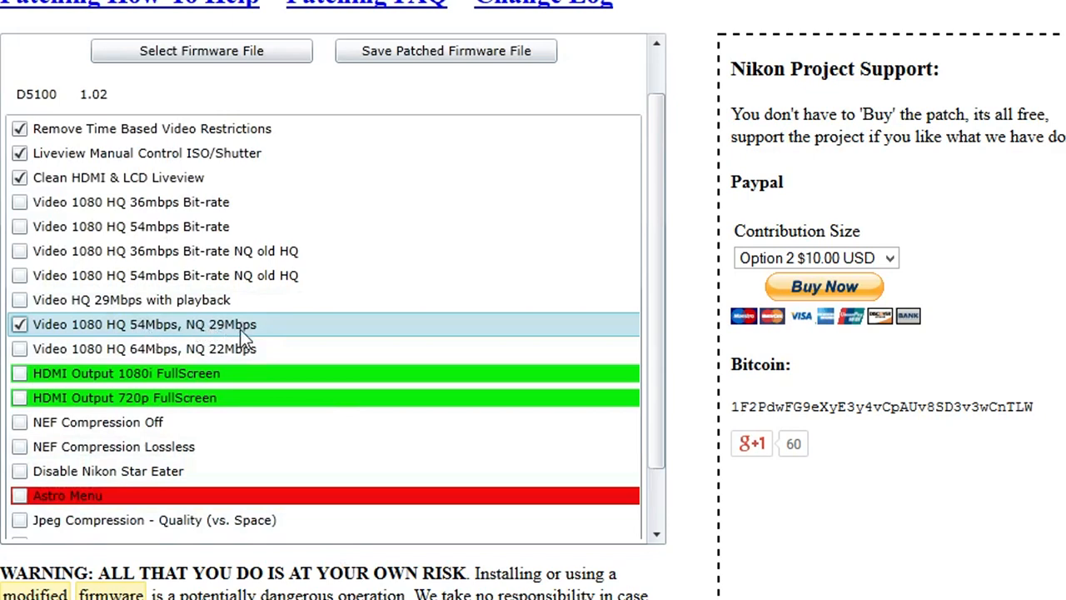
pyautogui.moveTo(103, 589)
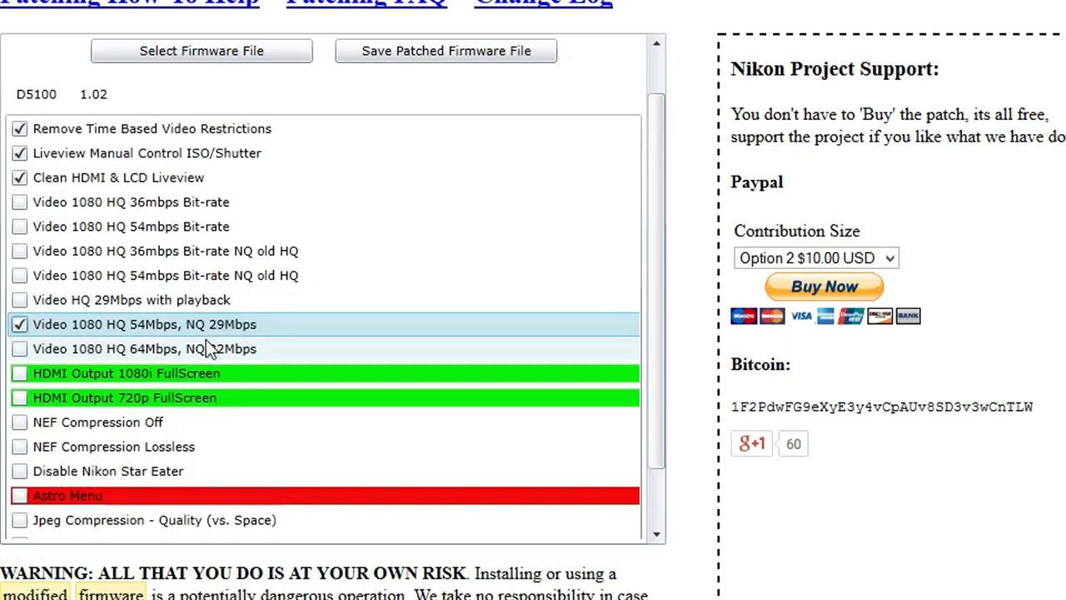
pyautogui.moveTo(283, 386)
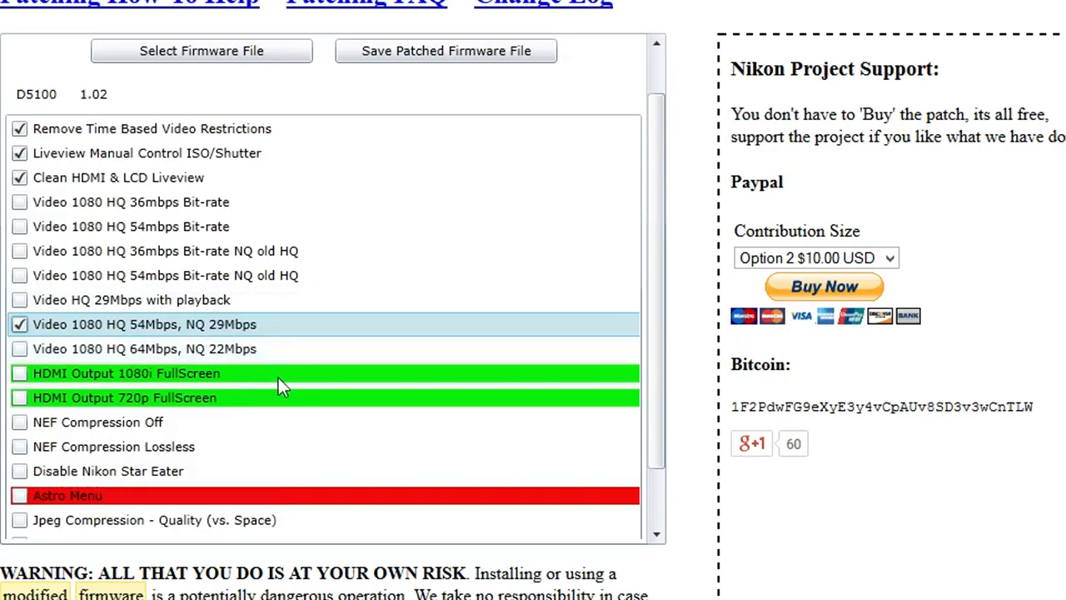
# Enable the HDMI Output 1080i FullScreen and HDMI Output 720p FullScreen patches.
pyautogui.scroll(-3)
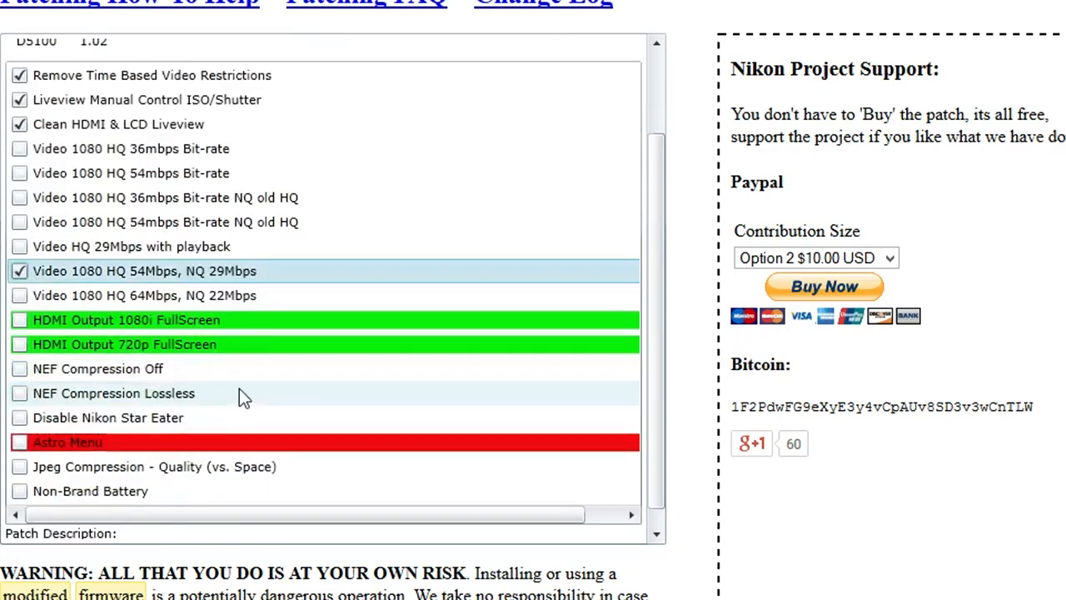
pyautogui.scroll(3)
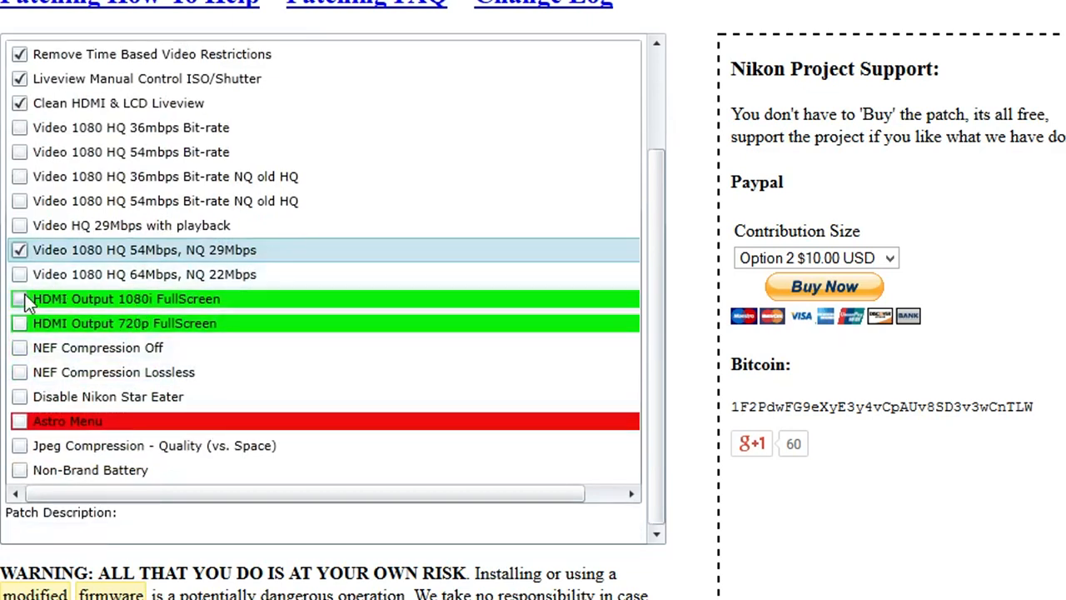
pyautogui.click(20, 299)
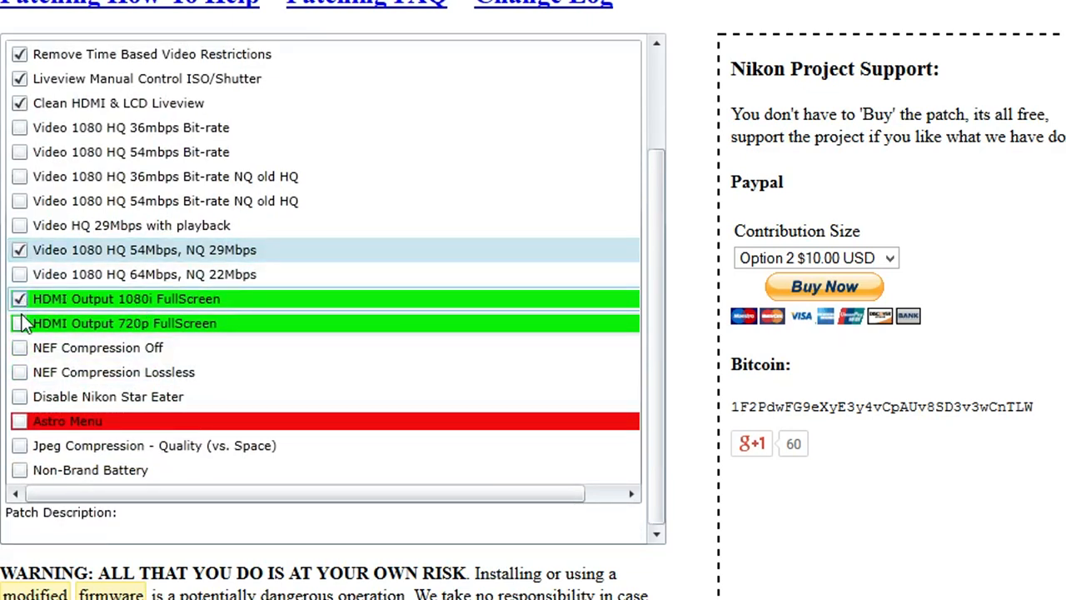
pyautogui.click(20, 298)
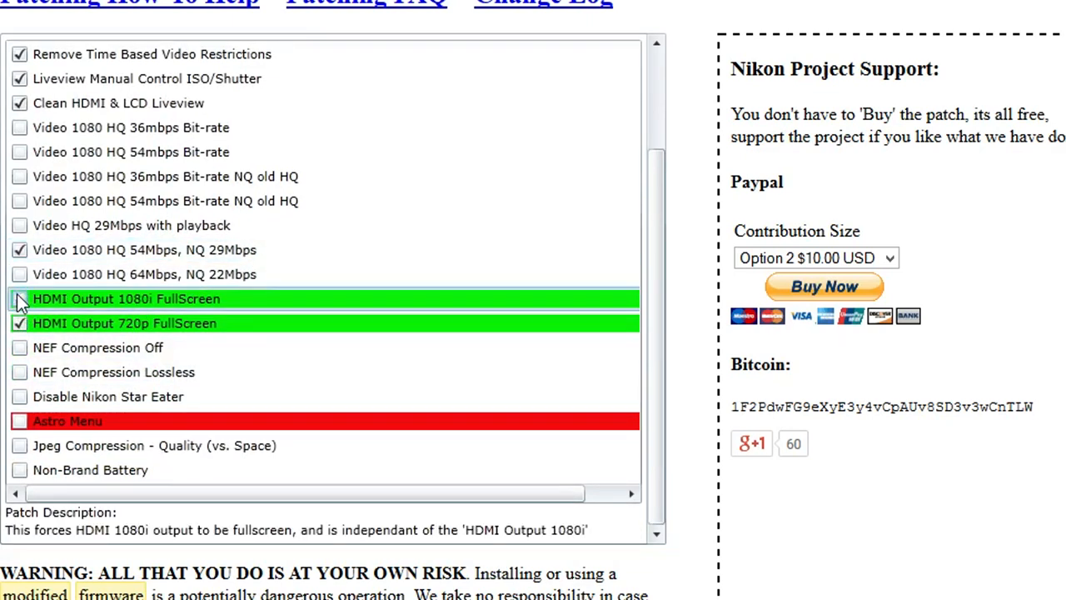
pyautogui.scroll(-3)
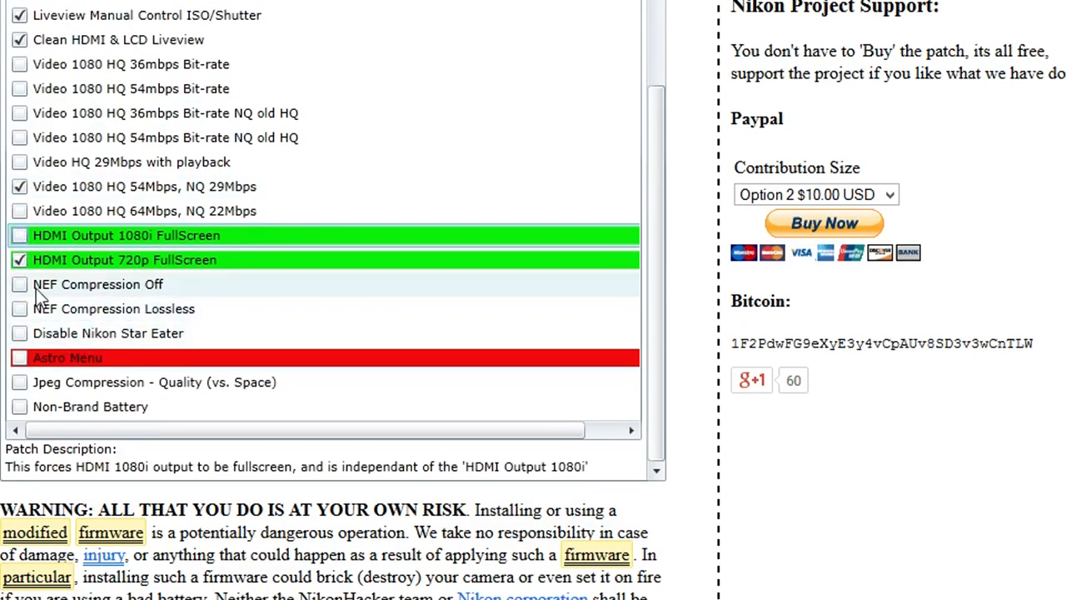
pyautogui.scroll(-3)
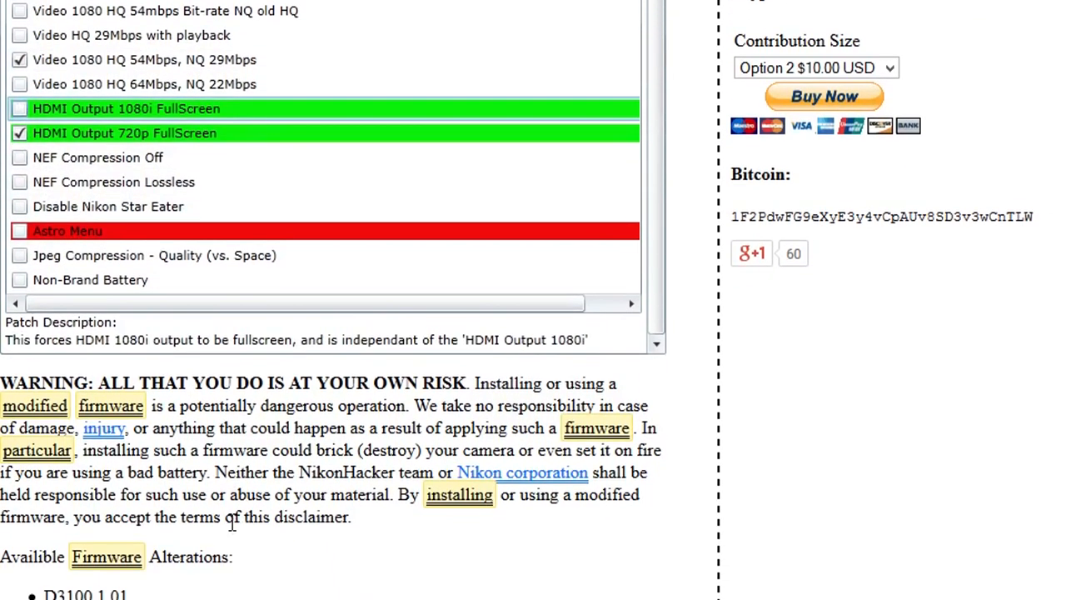
pyautogui.scroll(3)
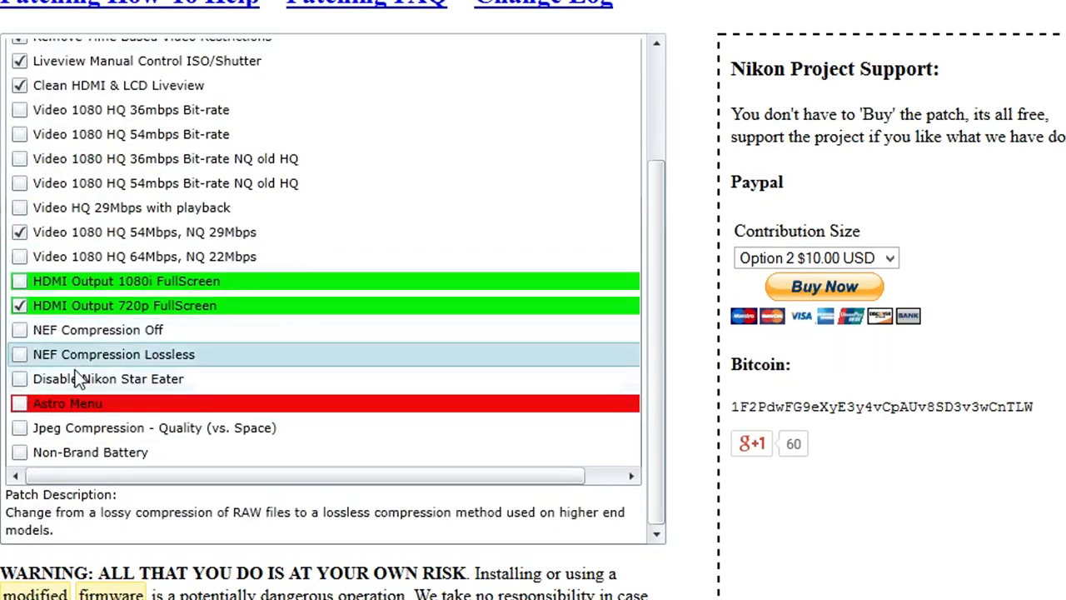
pyautogui.moveTo(116, 358)
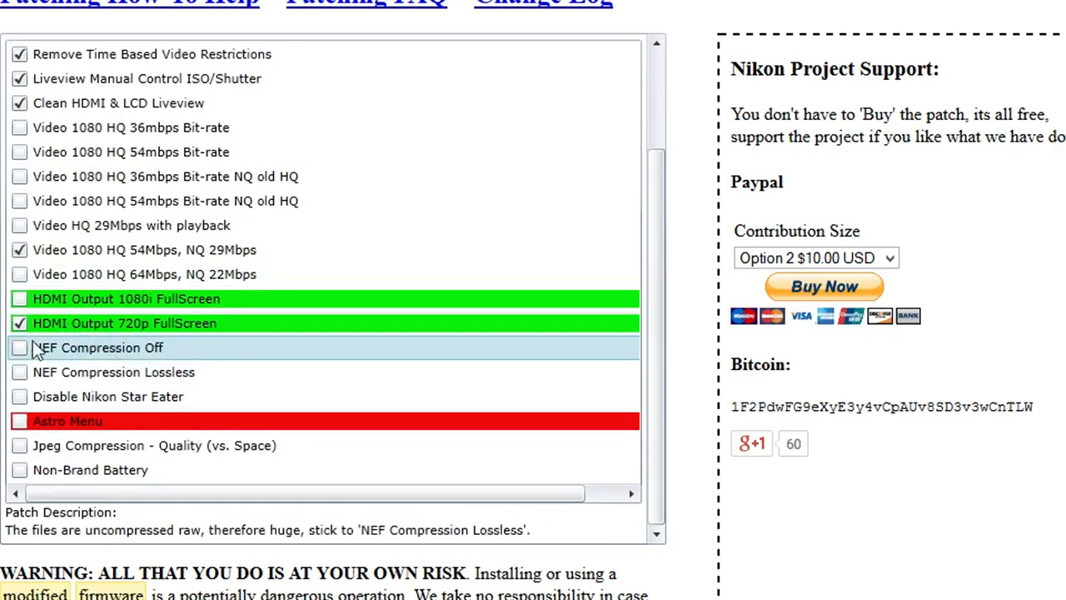
pyautogui.moveTo(25, 357)
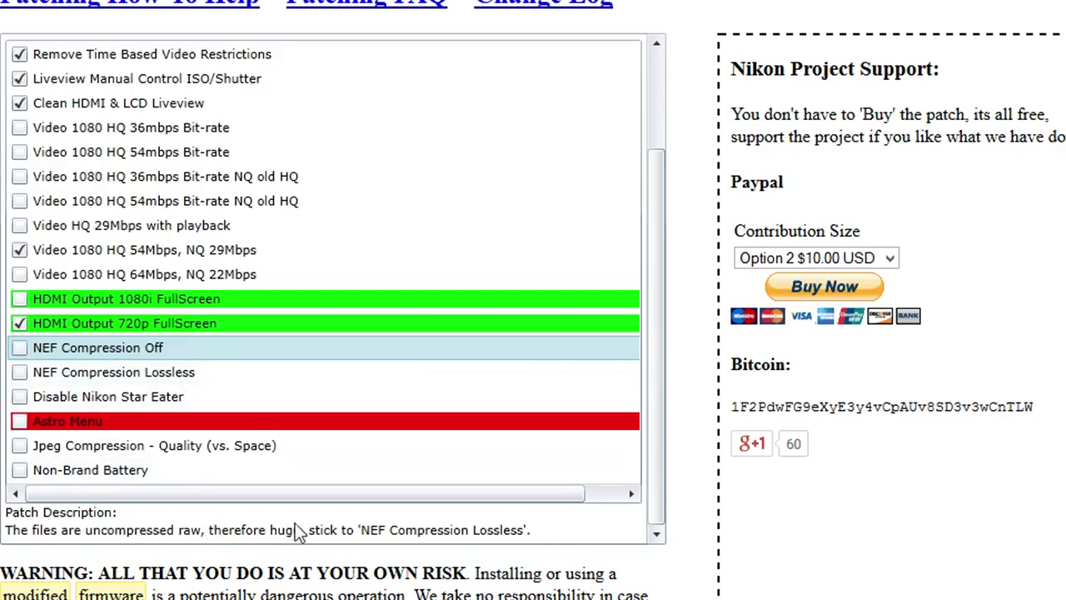
pyautogui.moveTo(277, 548)
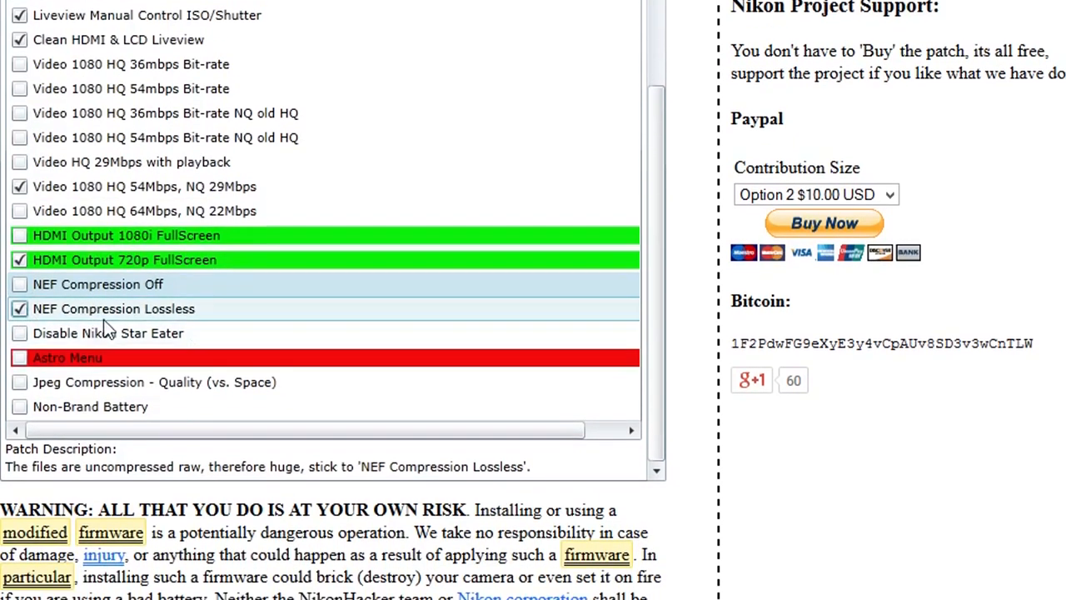
# Enable the Disable Nikon Star Eater, Non-Brand Battery and Jpeg Compression quality patches.
pyautogui.scroll(-3)
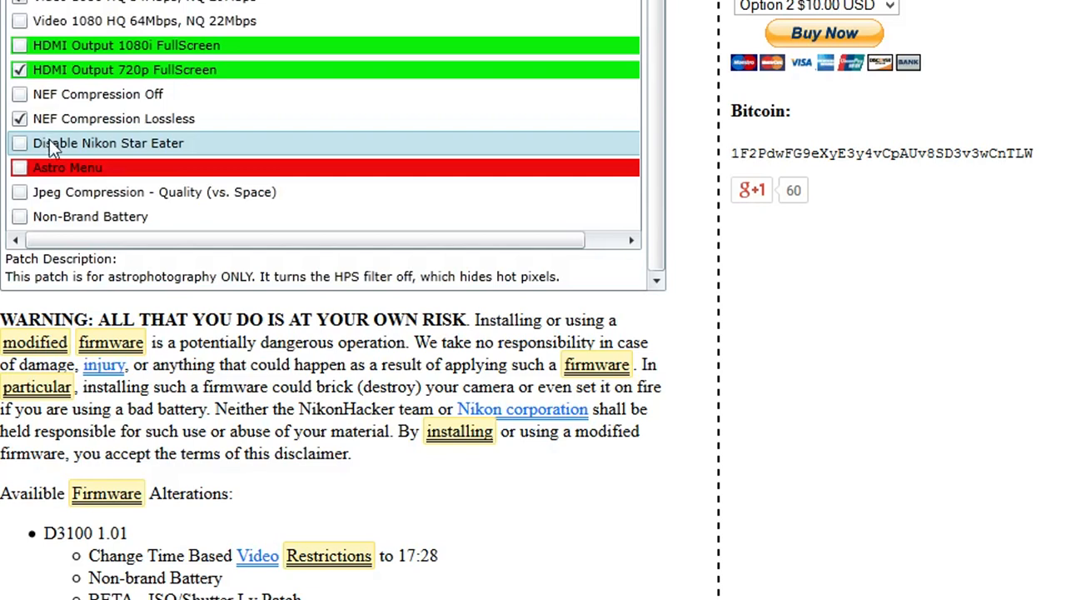
pyautogui.moveTo(137, 270)
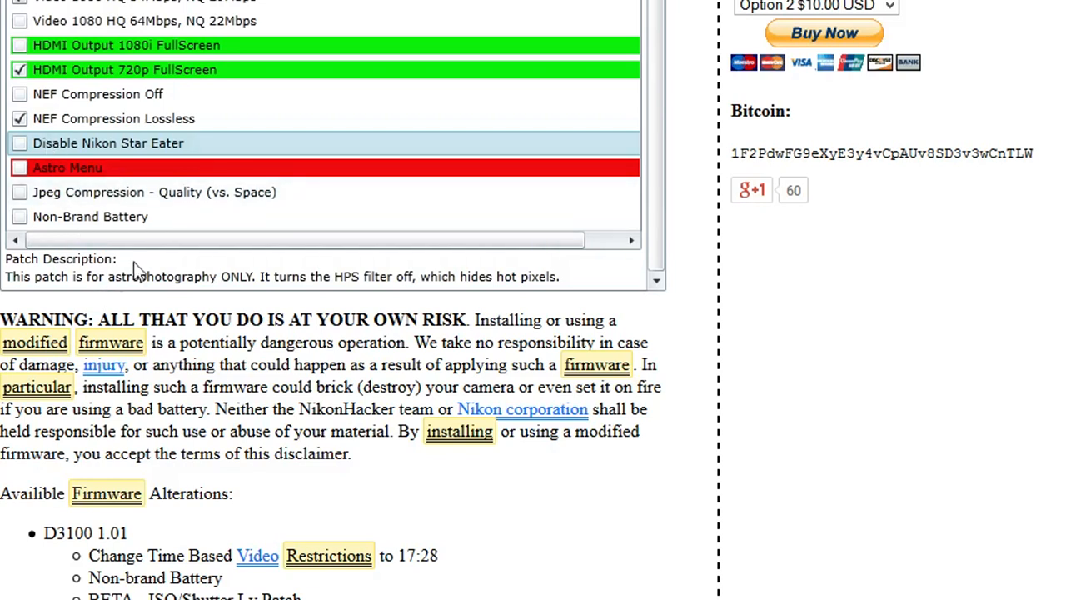
pyautogui.moveTo(125, 283)
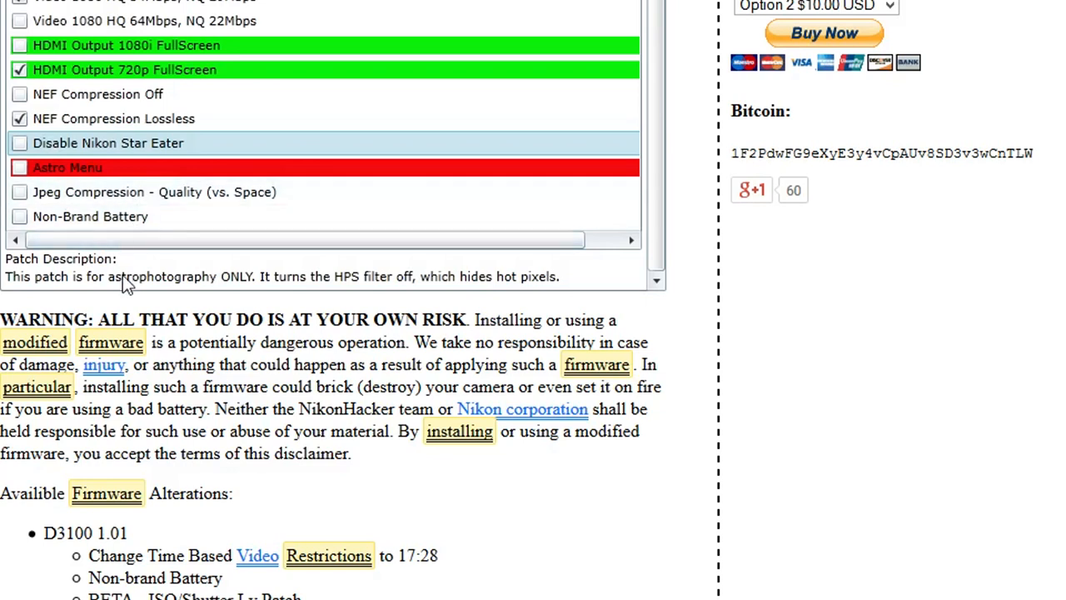
pyautogui.moveTo(277, 292)
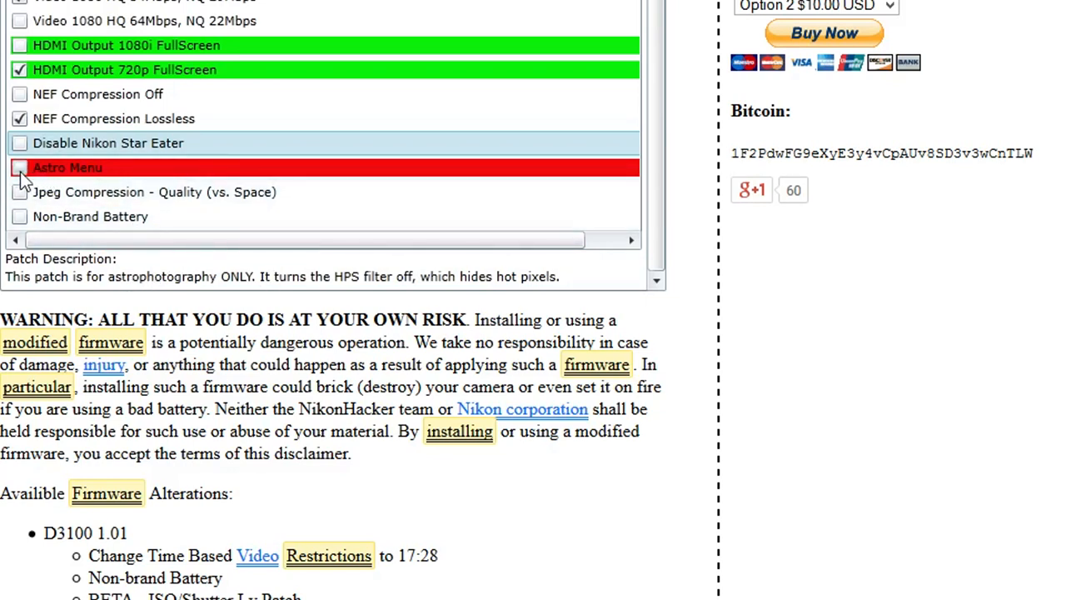
pyautogui.click(20, 167)
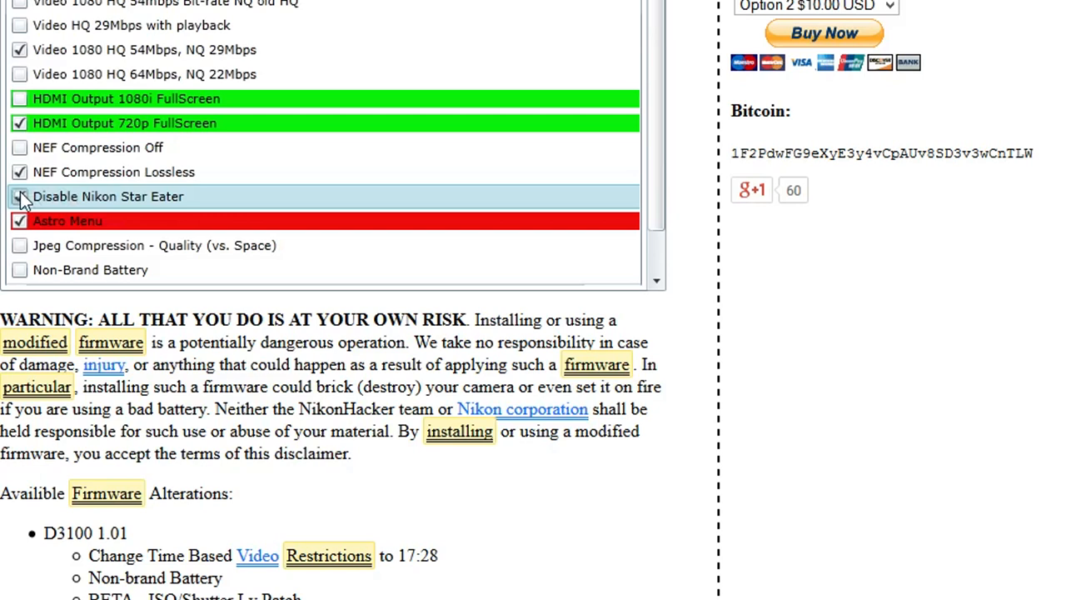
pyautogui.click(20, 220)
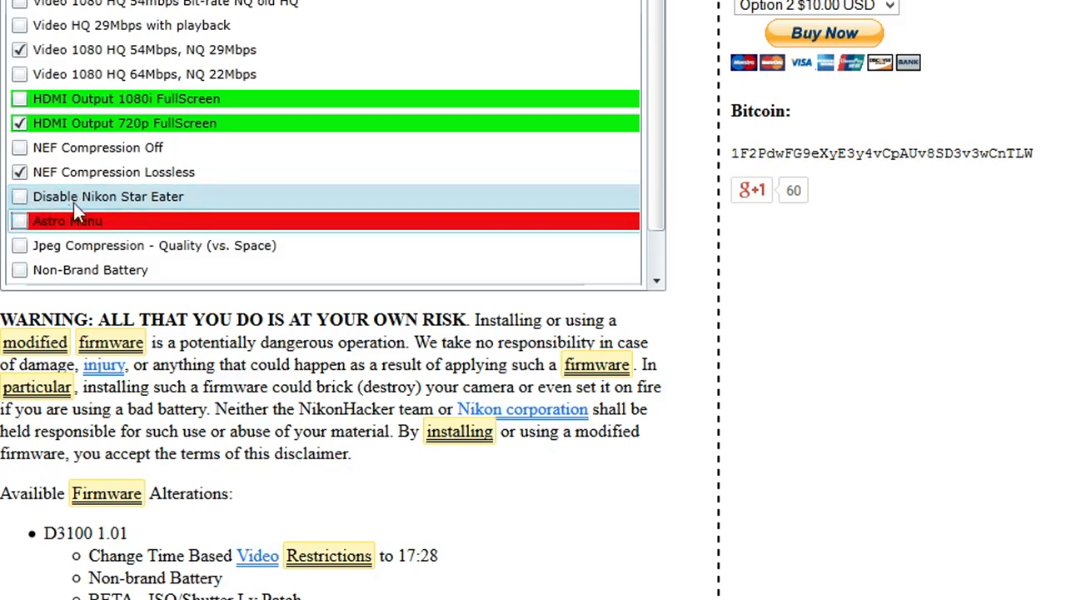
pyautogui.moveTo(76, 250)
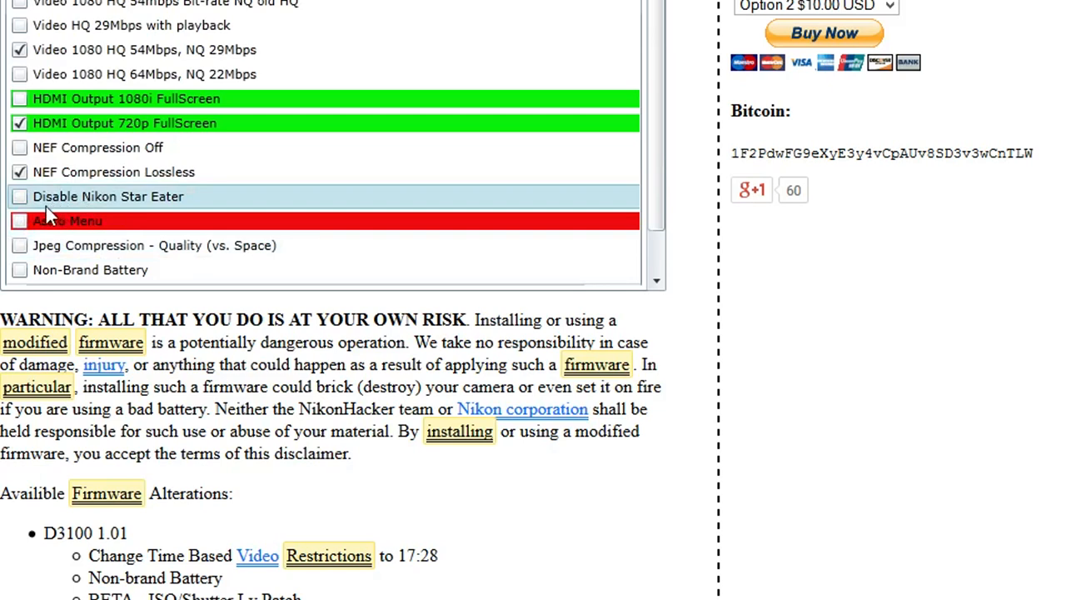
pyautogui.moveTo(367, 210)
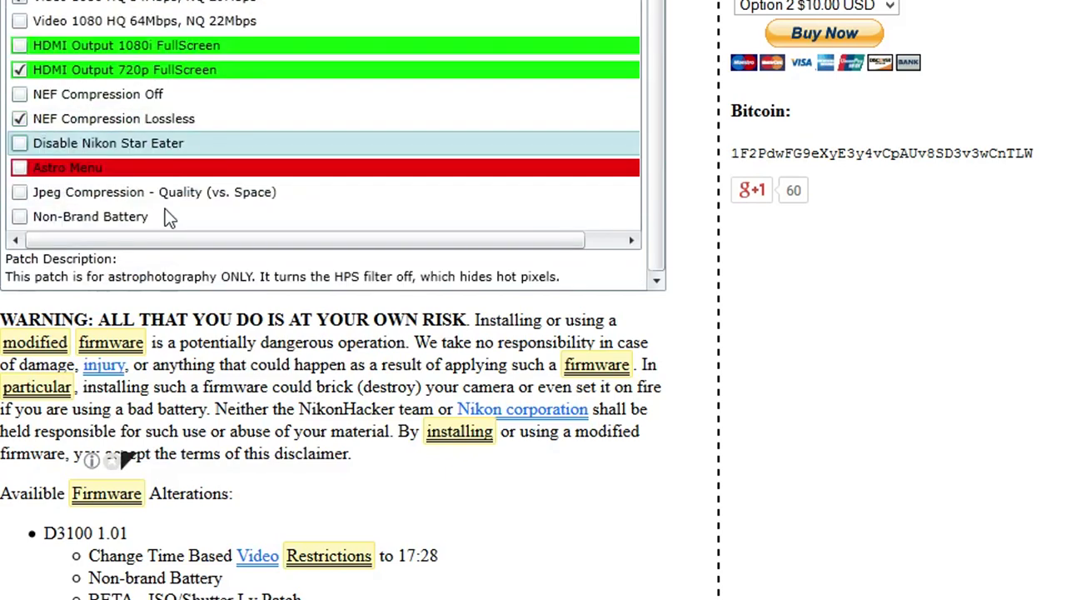
pyautogui.click(20, 217)
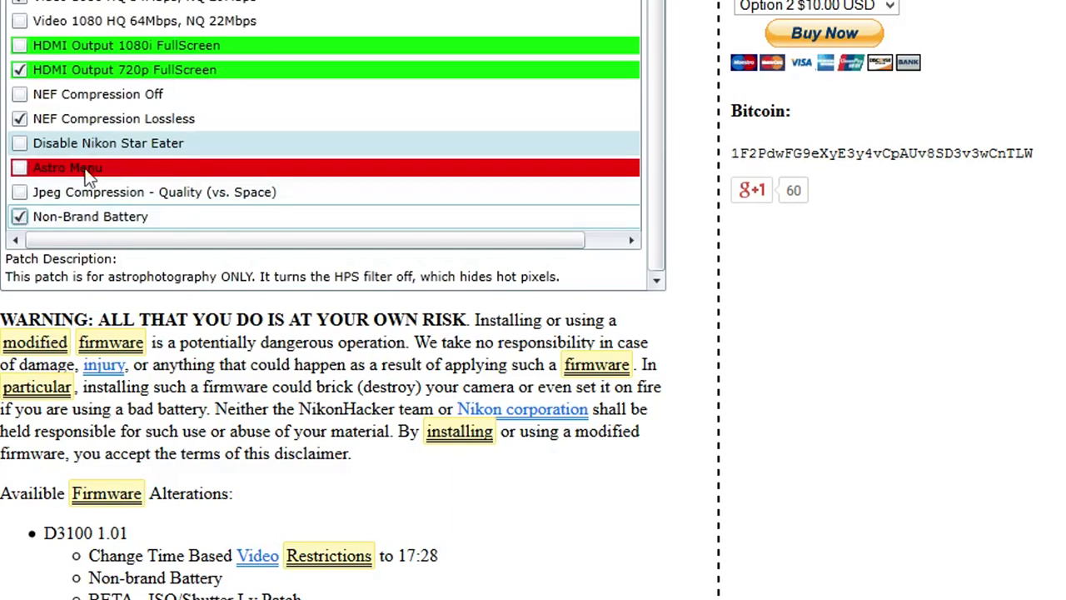
pyautogui.click(154, 192)
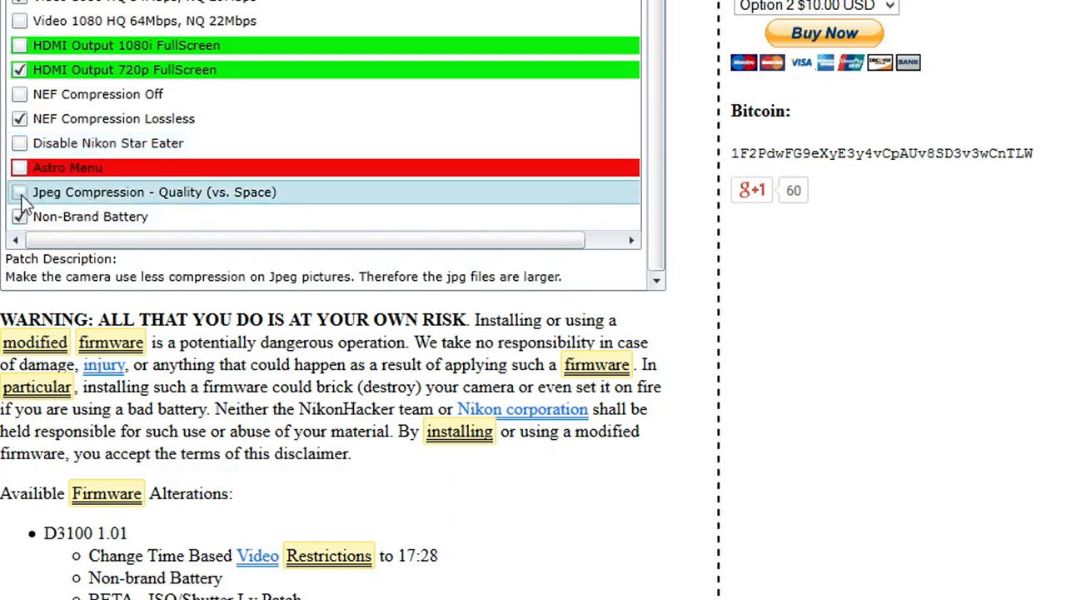
pyautogui.click(20, 191)
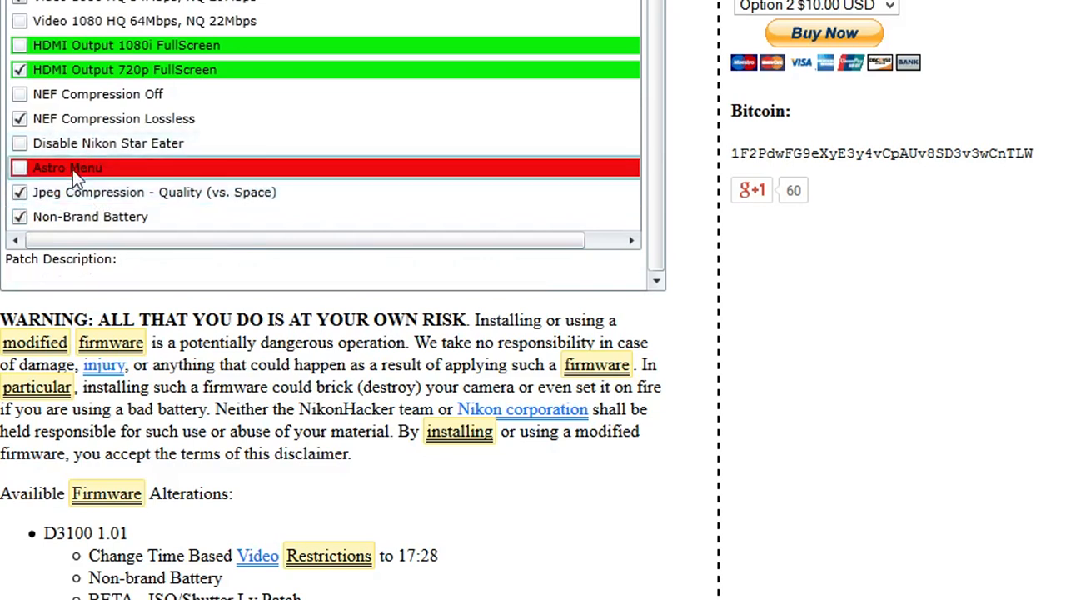
pyautogui.click(20, 166)
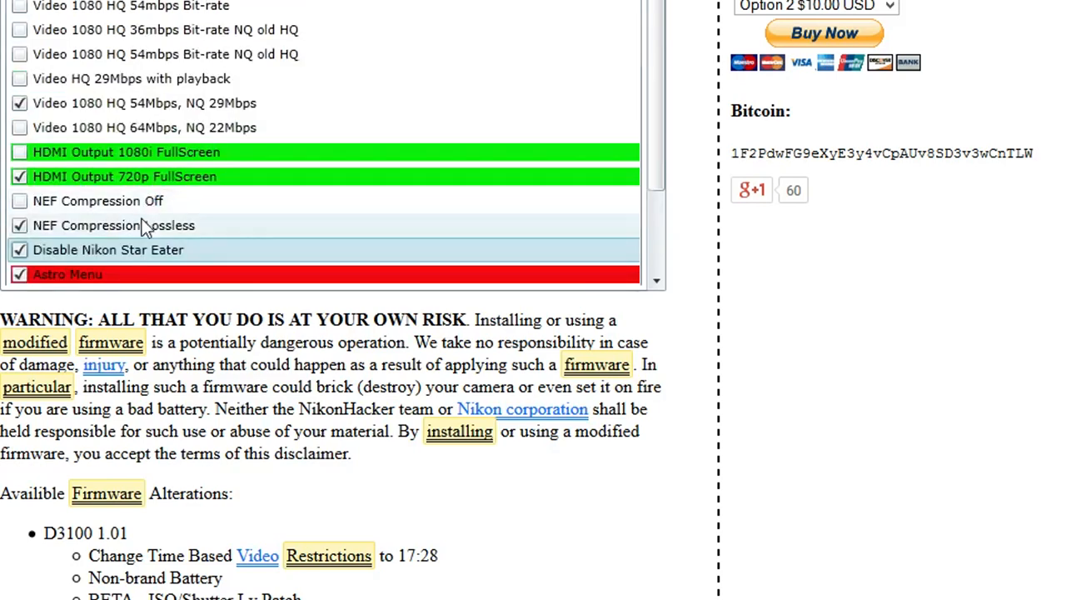
pyautogui.scroll(3)
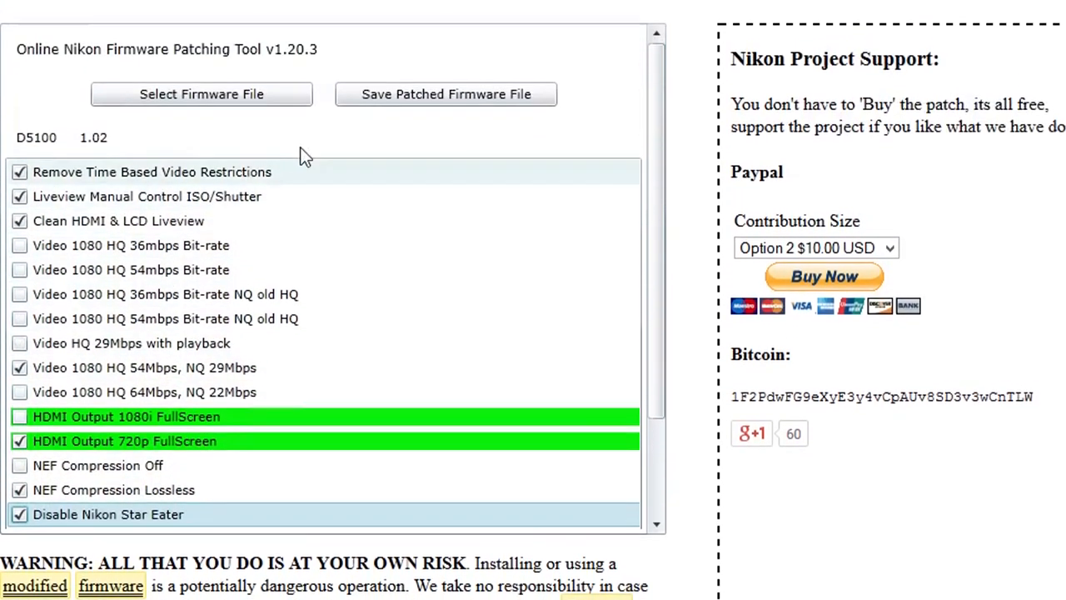
# Save the patched firmware as D5100_0101.bin, accepting the alpha/beta patch warning.
pyautogui.scroll(3)
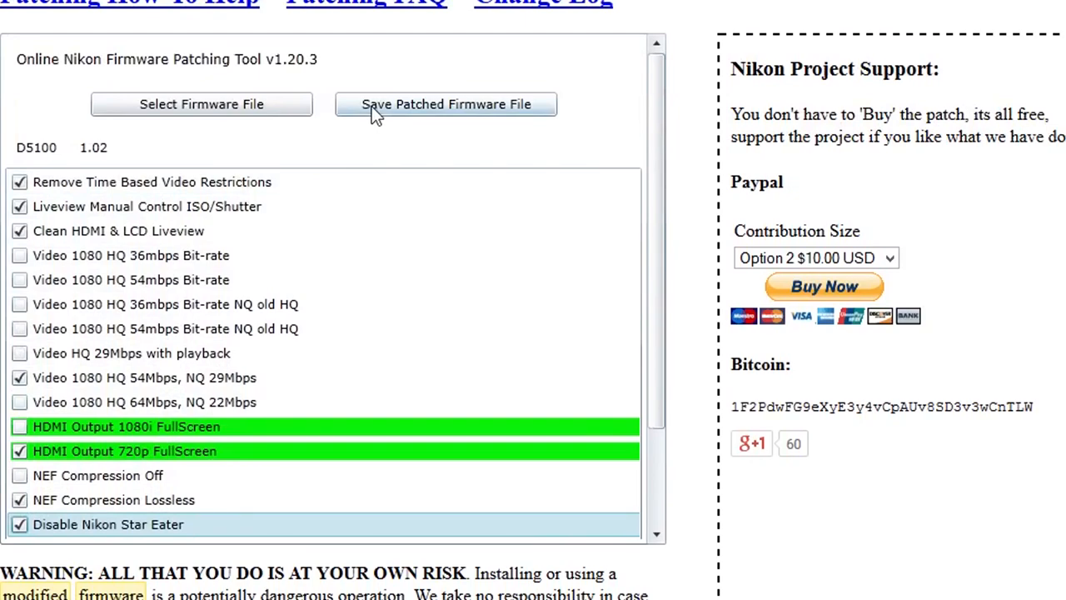
pyautogui.click(446, 104)
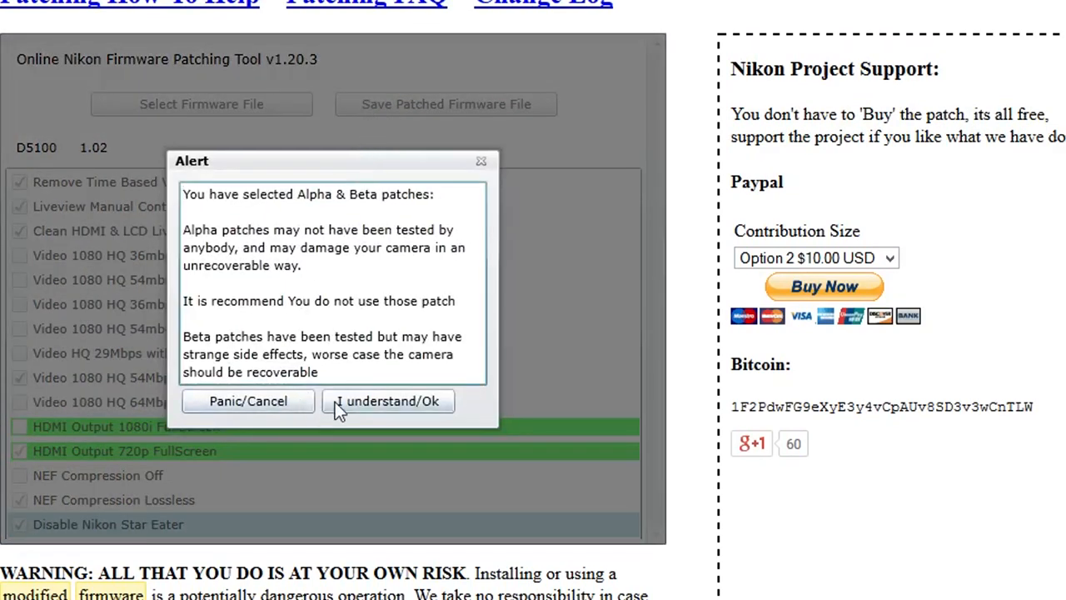
pyautogui.click(387, 400)
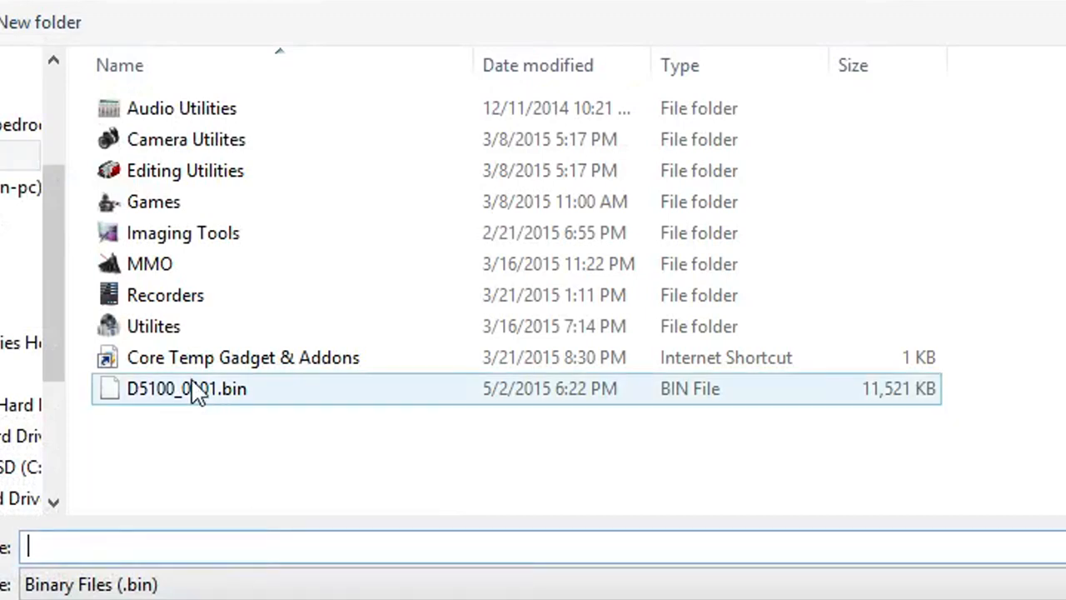
pyautogui.click(186, 388)
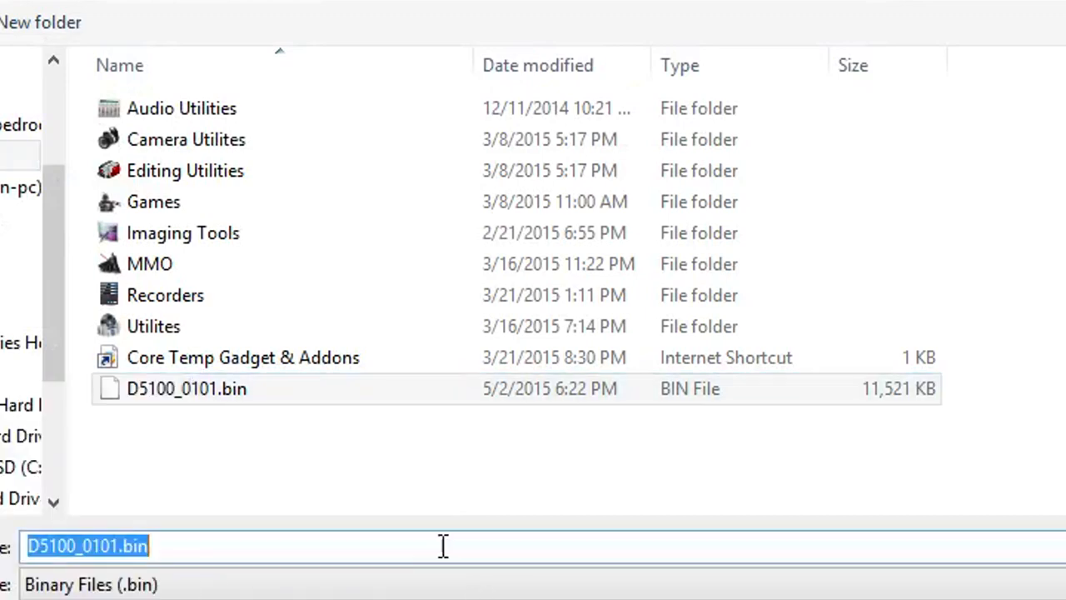
pyautogui.click(113, 546)
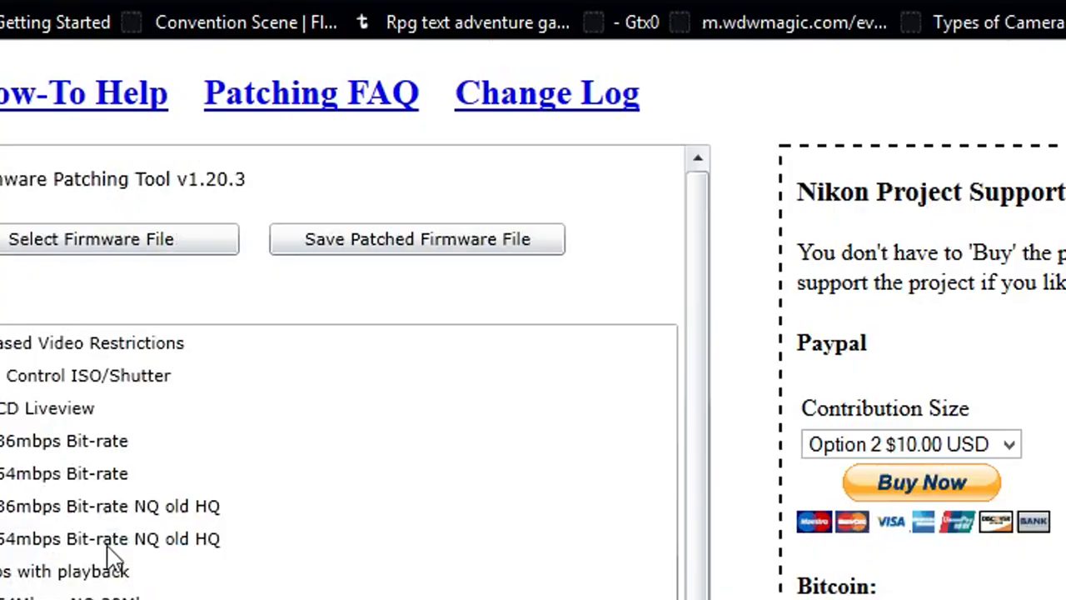
# Permanently delete the old D5100_0101.bin from the SD card root, leaving DCIM and NIKON001.DSC.
pyautogui.scroll(3)
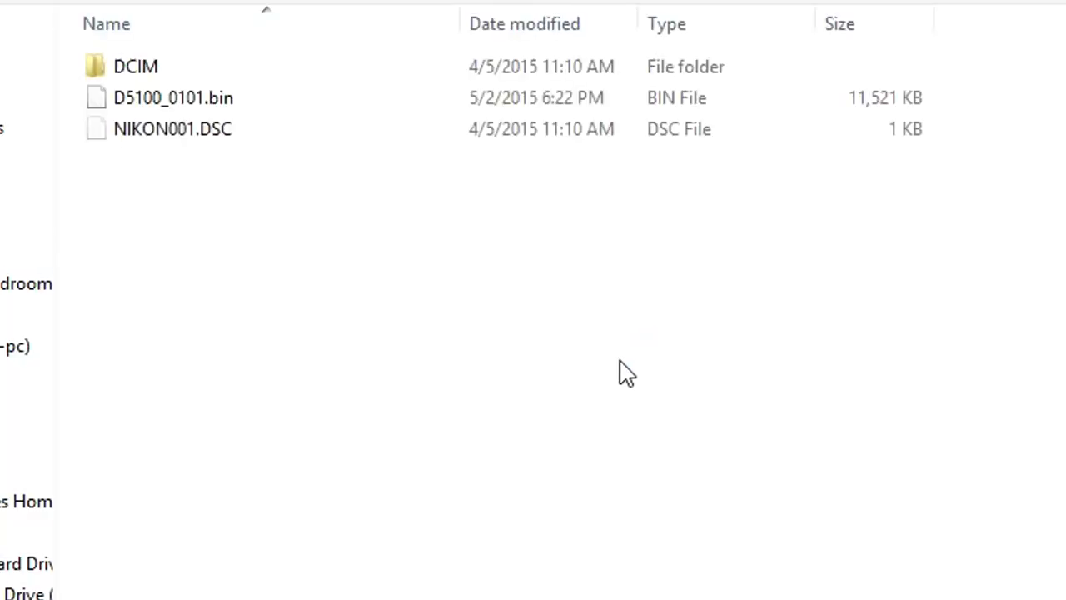
pyautogui.click(173, 96)
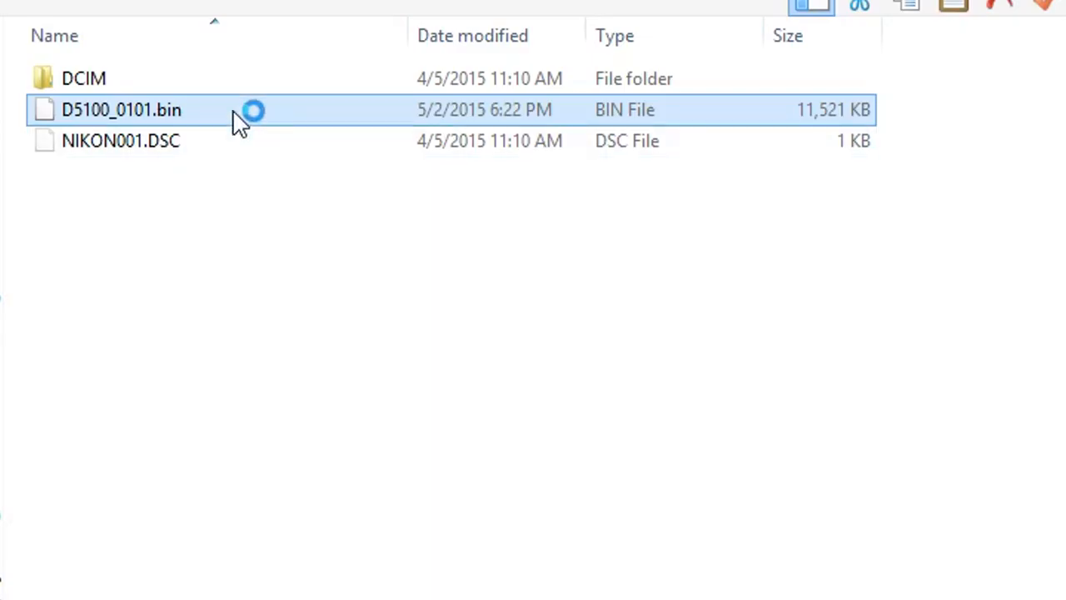
pyautogui.press('Delete')
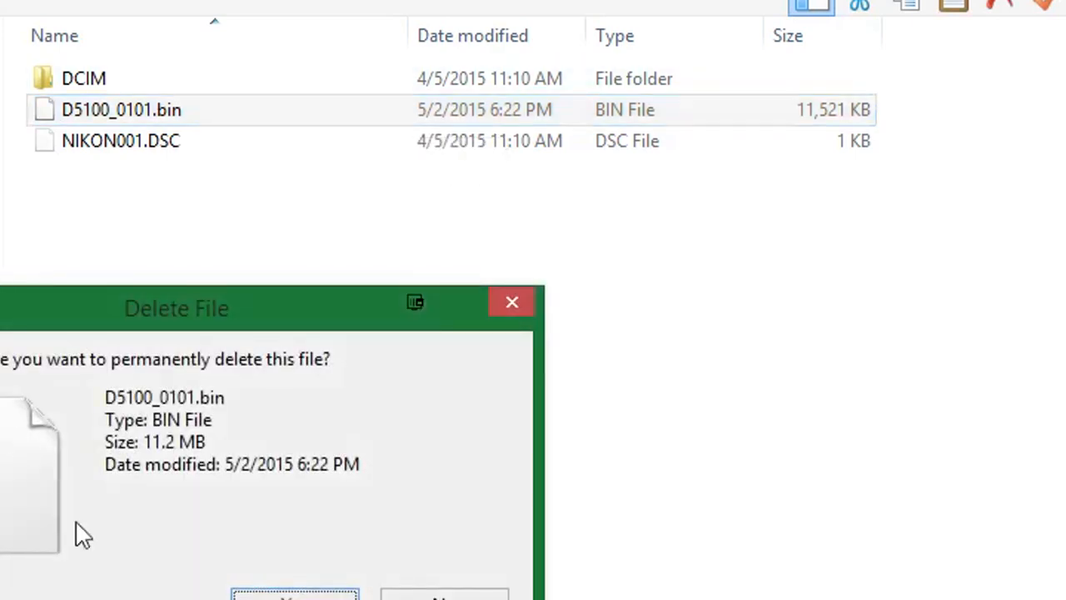
pyautogui.click(294, 596)
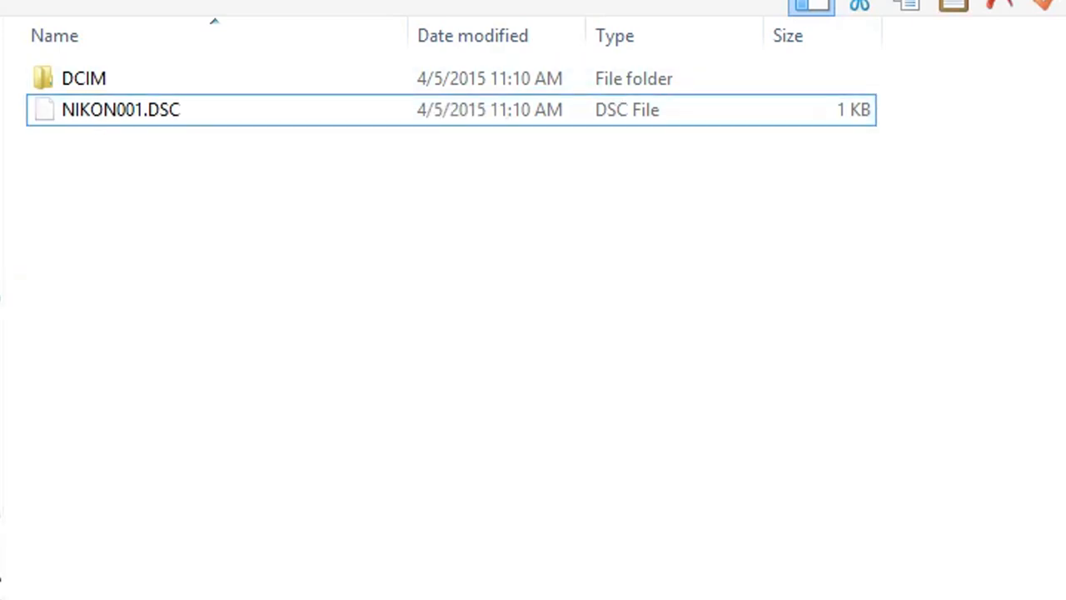